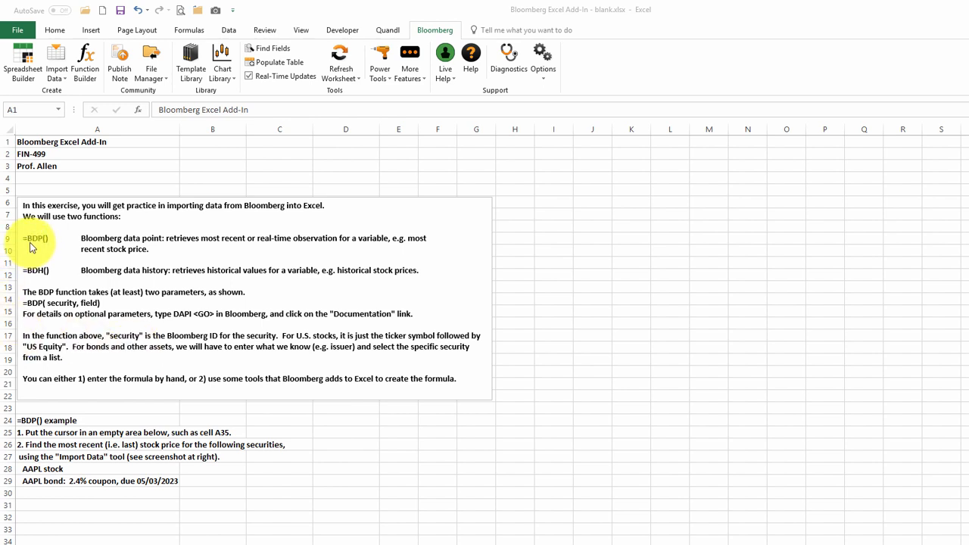
{"action": "mouse_move", "coordinate": [45, 242]}
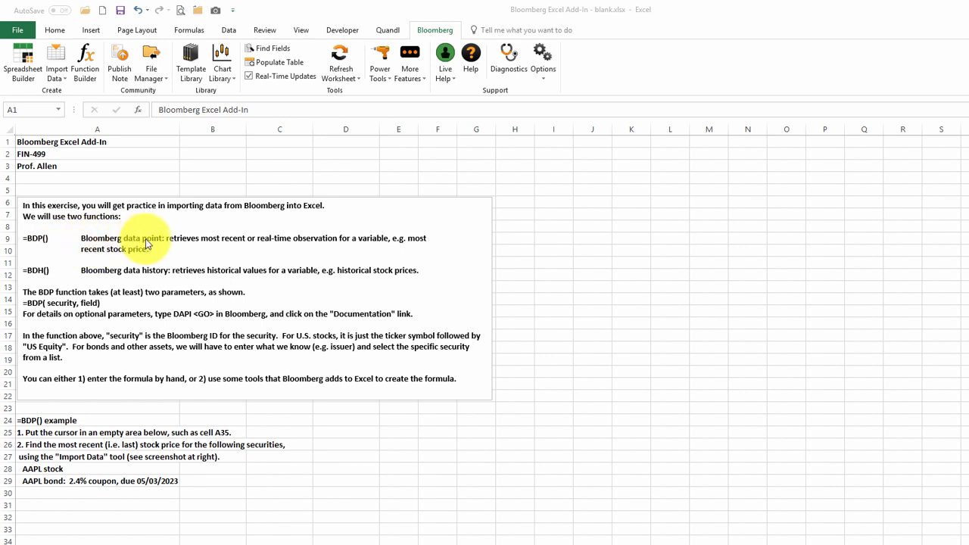
{"action": "mouse_move", "coordinate": [220, 245]}
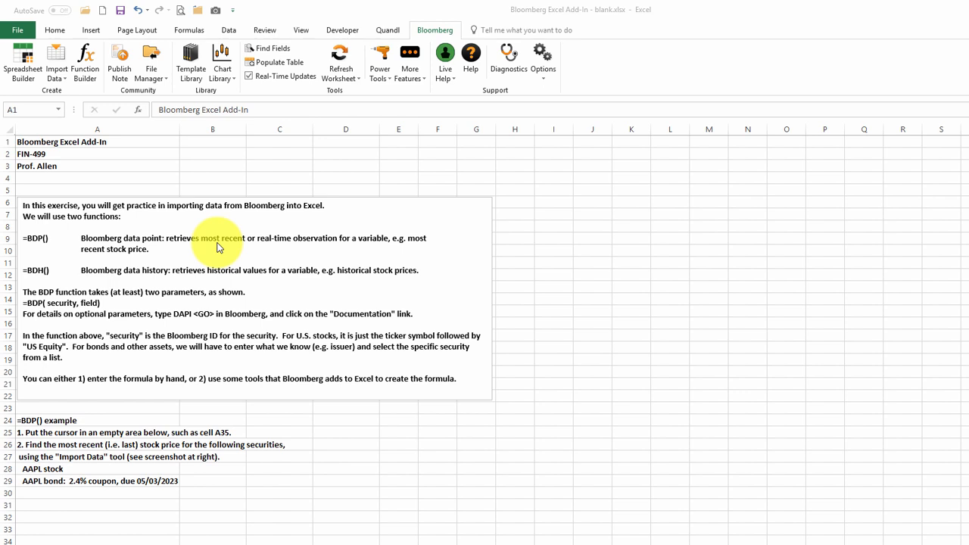
{"action": "mouse_move", "coordinate": [38, 281]}
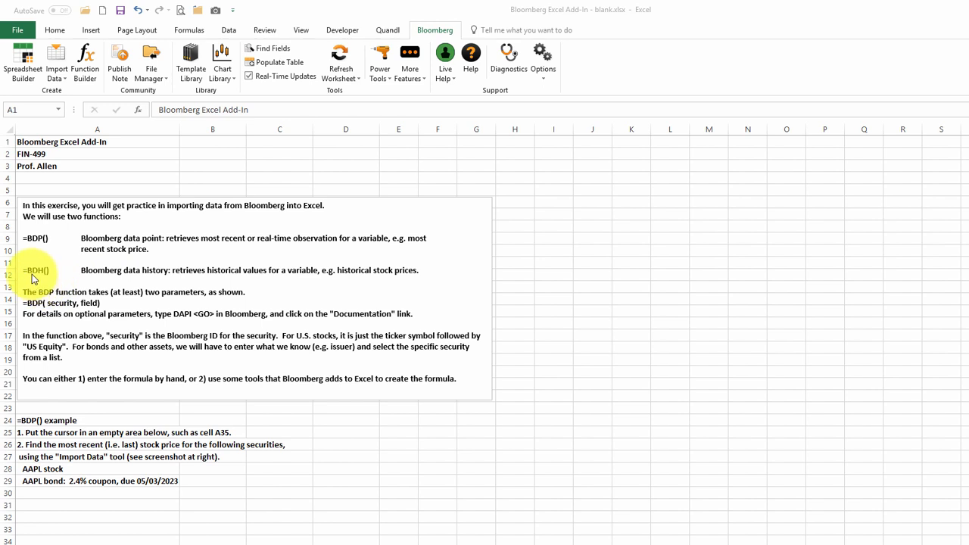
{"action": "mouse_move", "coordinate": [135, 270]}
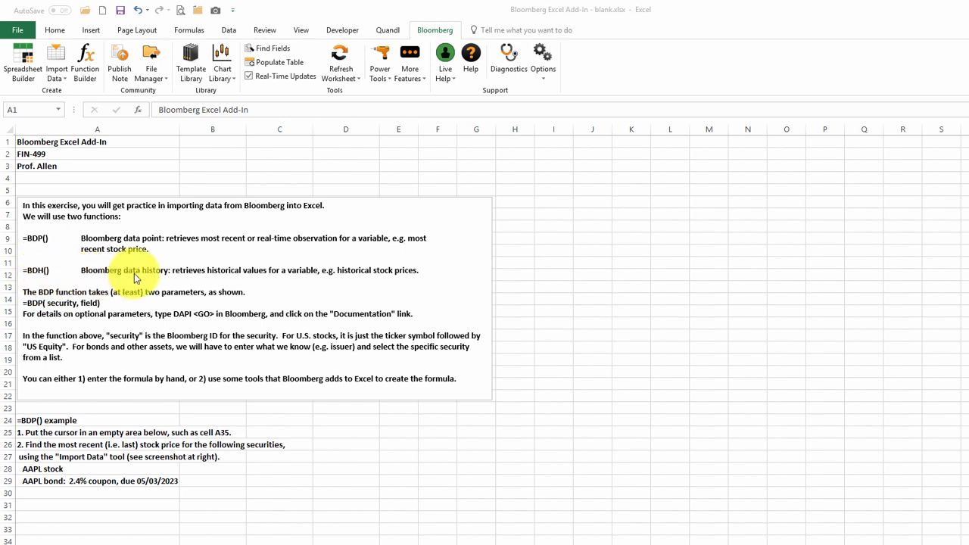
{"action": "mouse_move", "coordinate": [188, 278]}
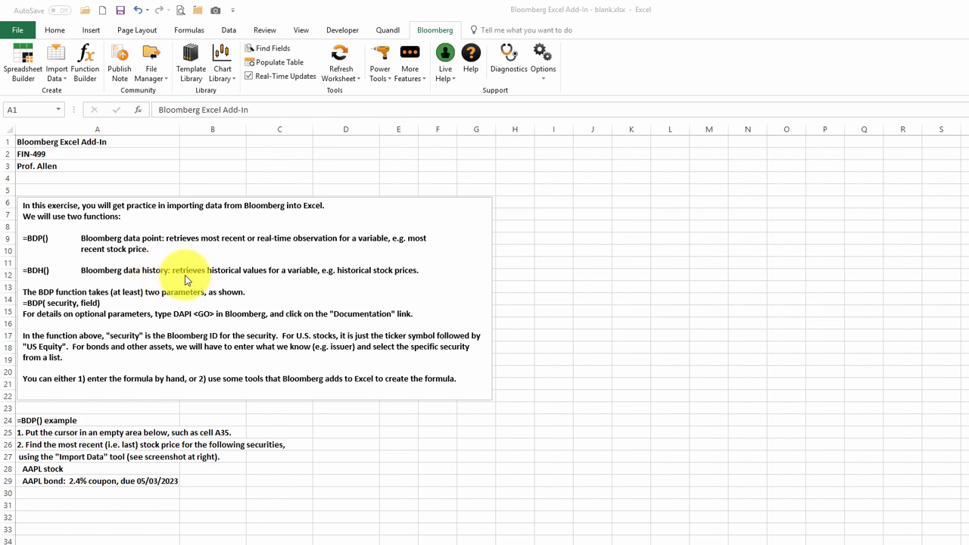
{"action": "mouse_move", "coordinate": [327, 280]}
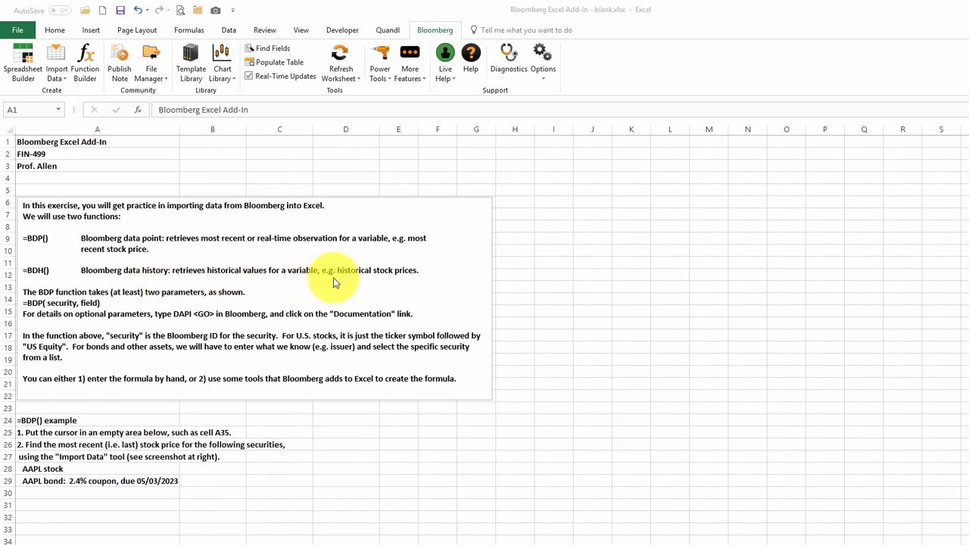
{"action": "mouse_move", "coordinate": [27, 428]}
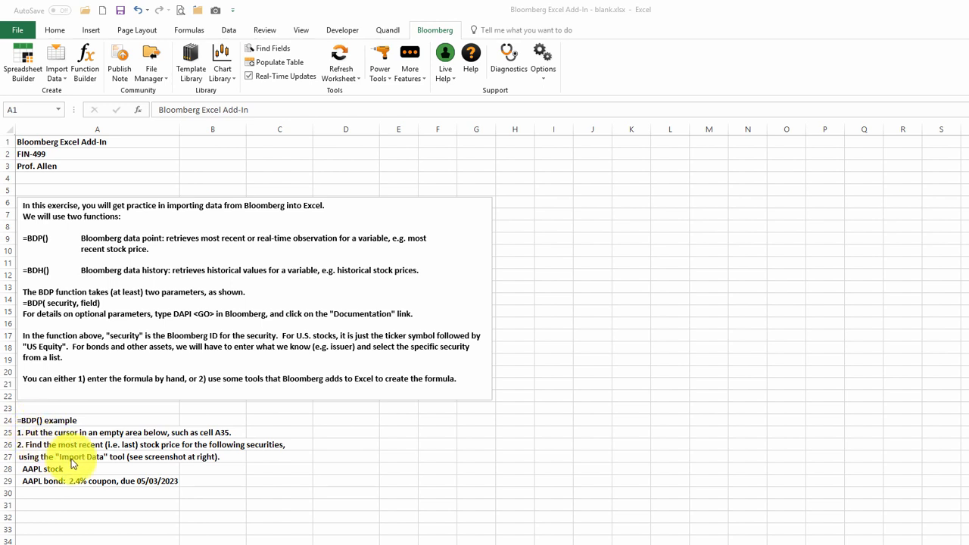
{"action": "mouse_move", "coordinate": [81, 466]}
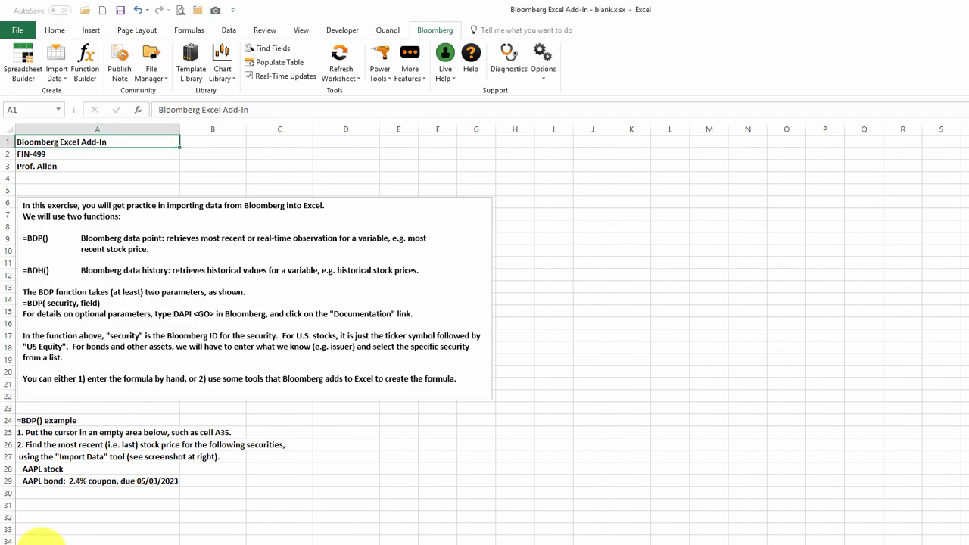
Step: Start a Bloomberg Import Data wizard below the notes and add AAPL US Equity as the security
{"action": "scroll", "scroll_direction": "down", "scroll_amount": 3}
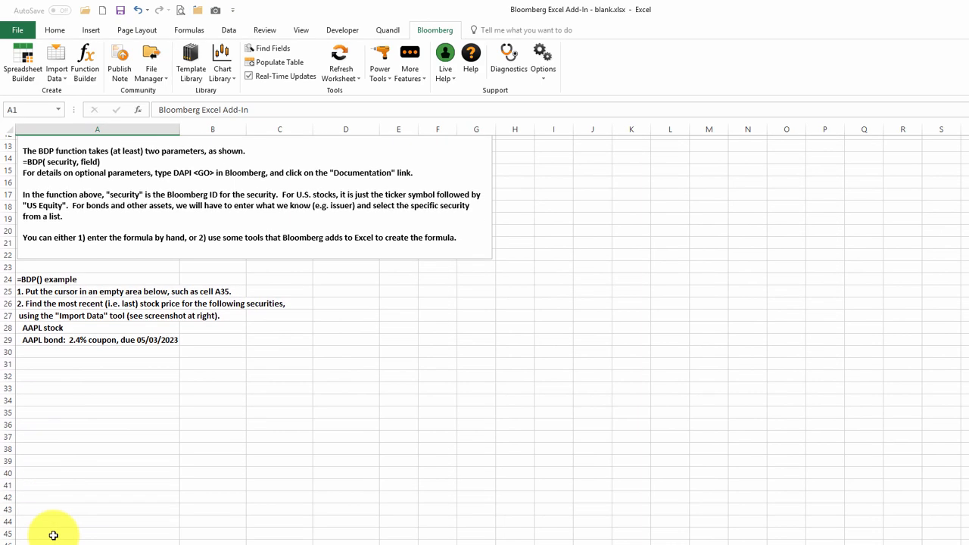
{"action": "scroll", "scroll_direction": "down", "scroll_amount": 3}
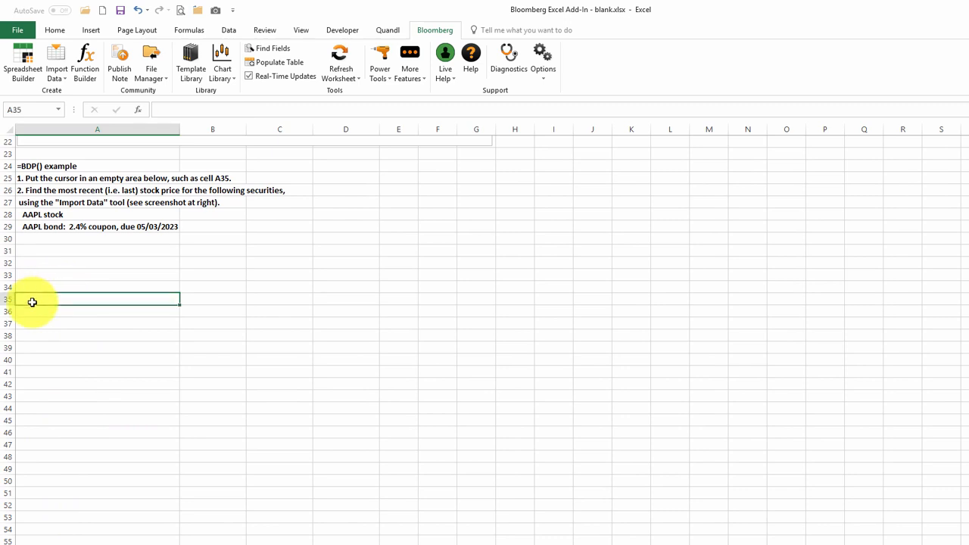
{"action": "mouse_move", "coordinate": [492, 15]}
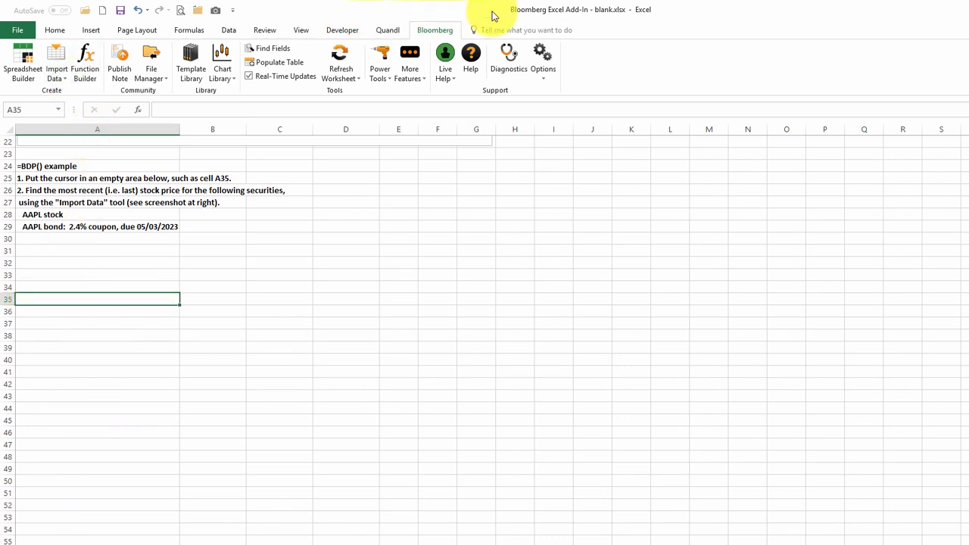
{"action": "mouse_move", "coordinate": [434, 30]}
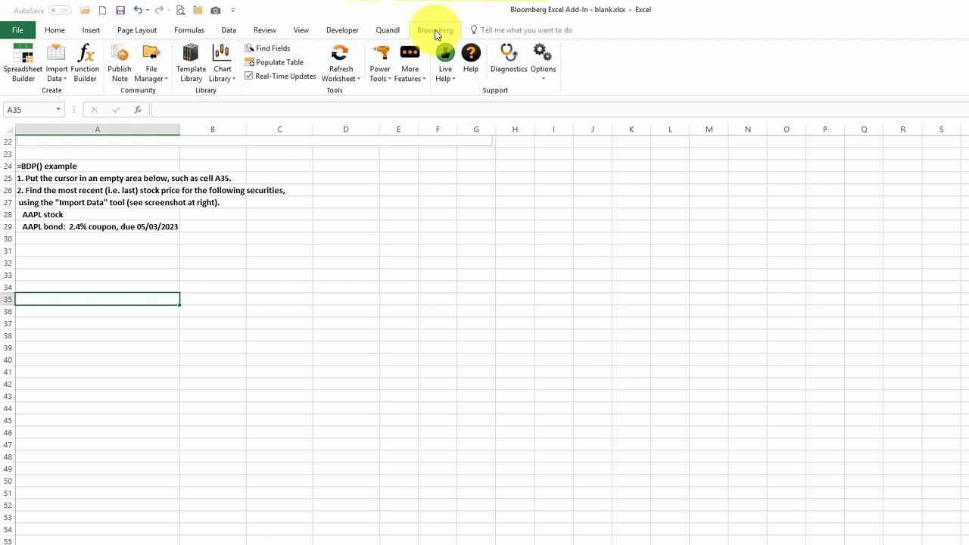
{"action": "mouse_move", "coordinate": [56, 64]}
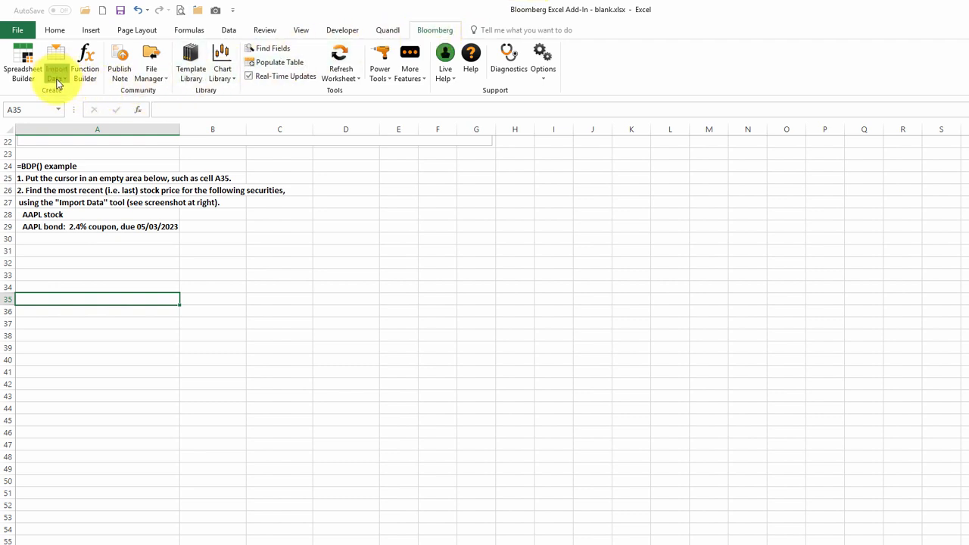
{"action": "mouse_move", "coordinate": [103, 94]}
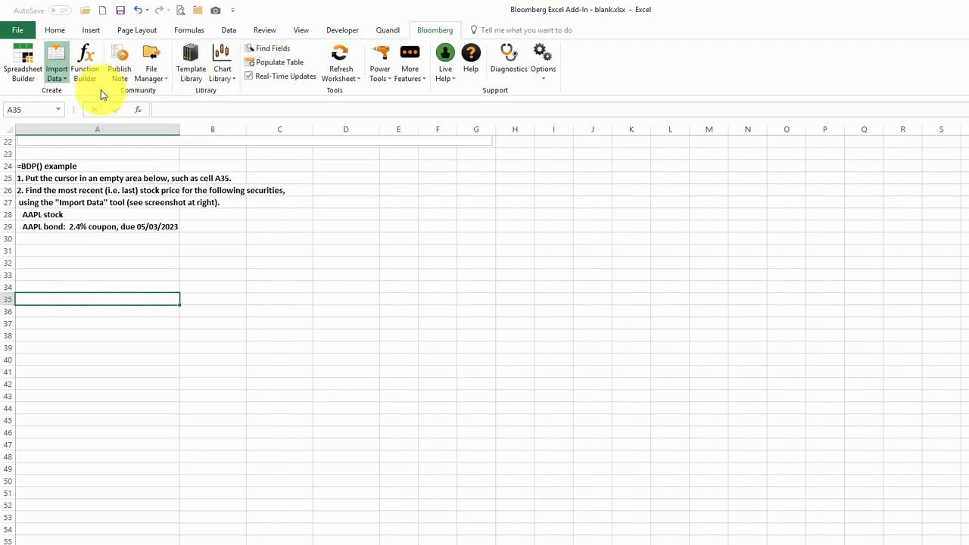
{"action": "left_click", "coordinate": [56, 57]}
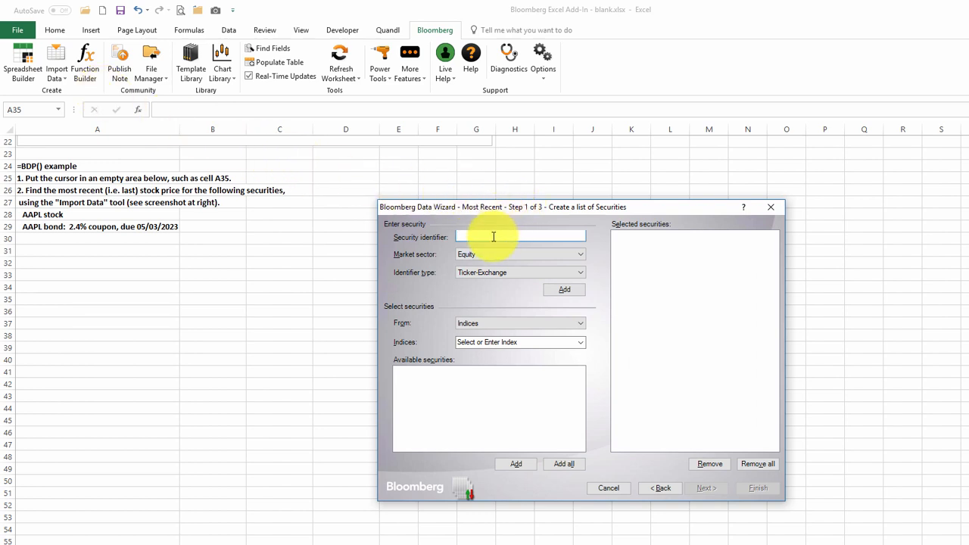
{"action": "type", "text": "aapl"}
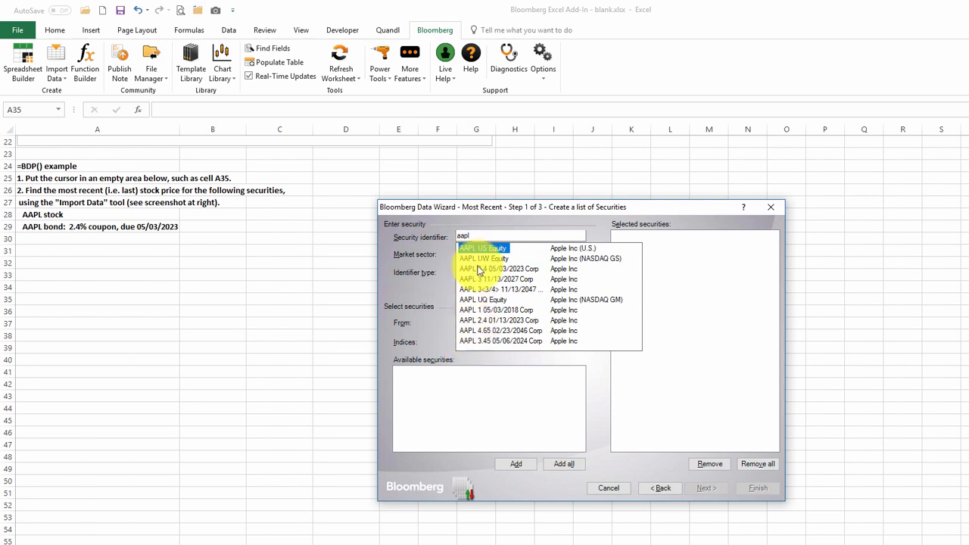
{"action": "left_click", "coordinate": [483, 249]}
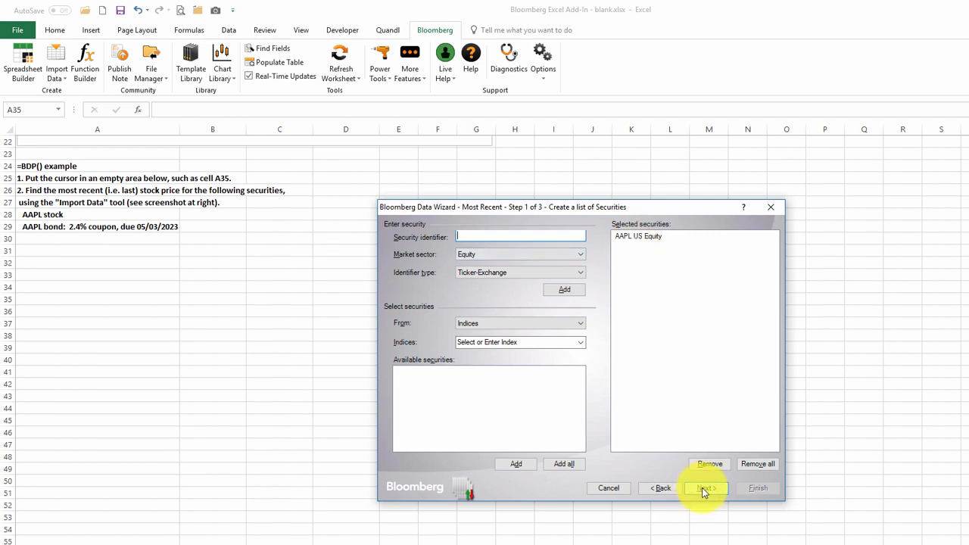
Step: Search the field list for 'last price' and add PX_LAST to the selected fields
{"action": "left_click", "coordinate": [704, 488]}
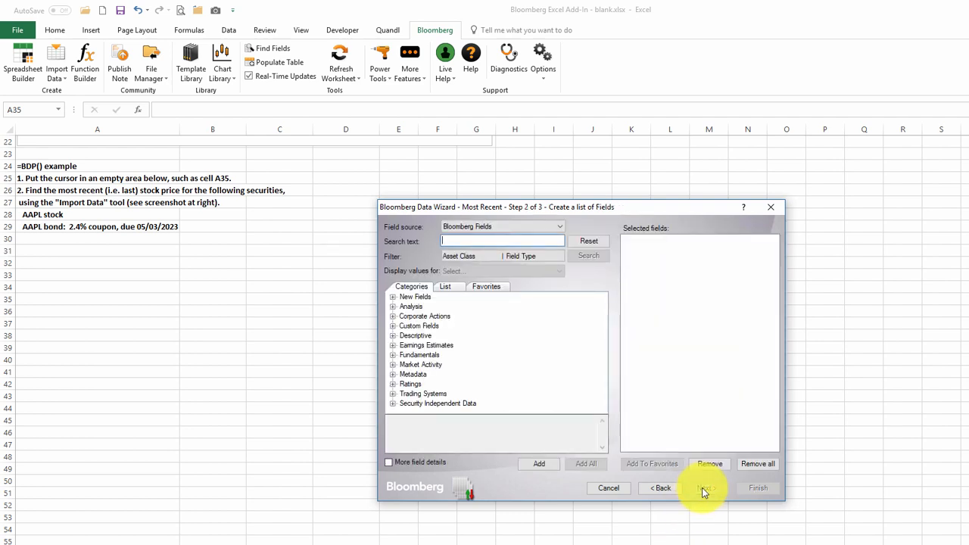
{"action": "type", "text": "last price"}
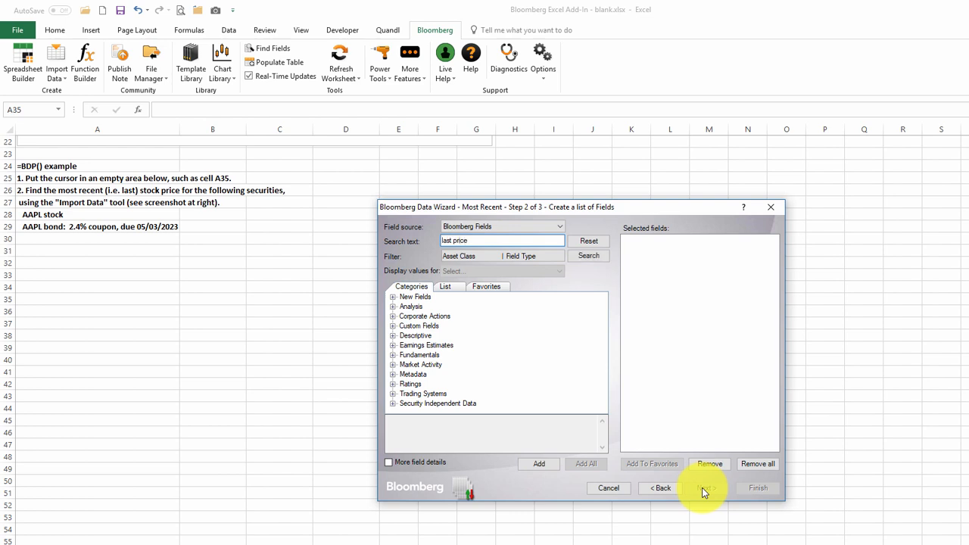
{"action": "mouse_move", "coordinate": [498, 224]}
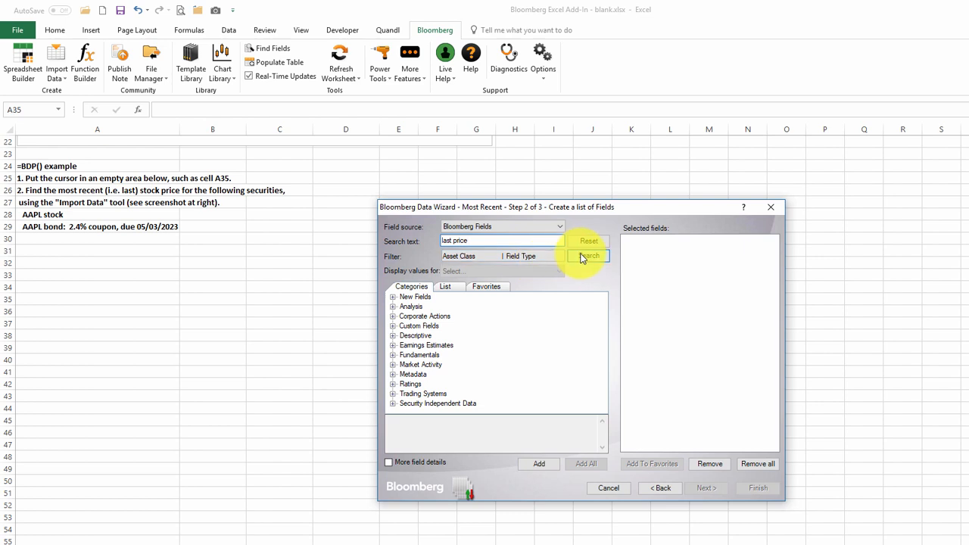
{"action": "left_click", "coordinate": [588, 256]}
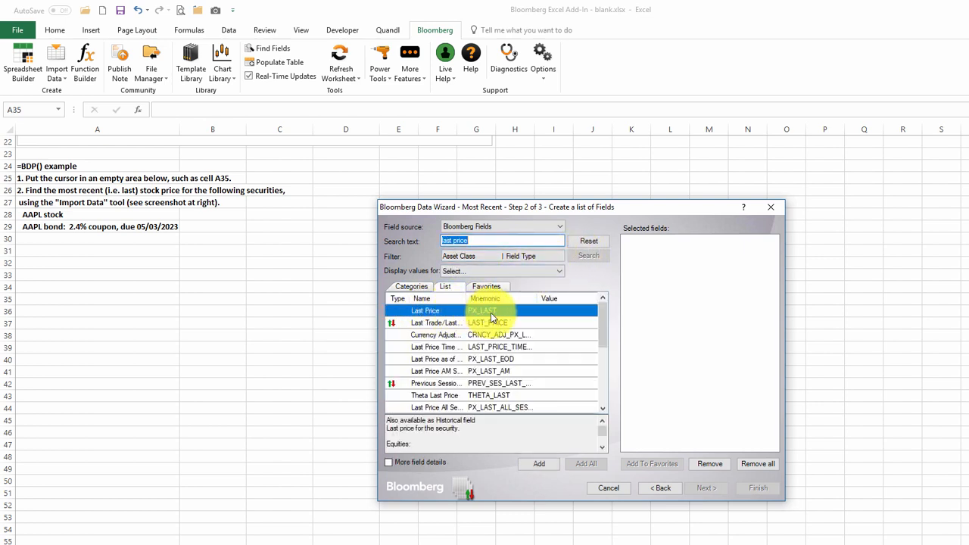
{"action": "left_click", "coordinate": [539, 463]}
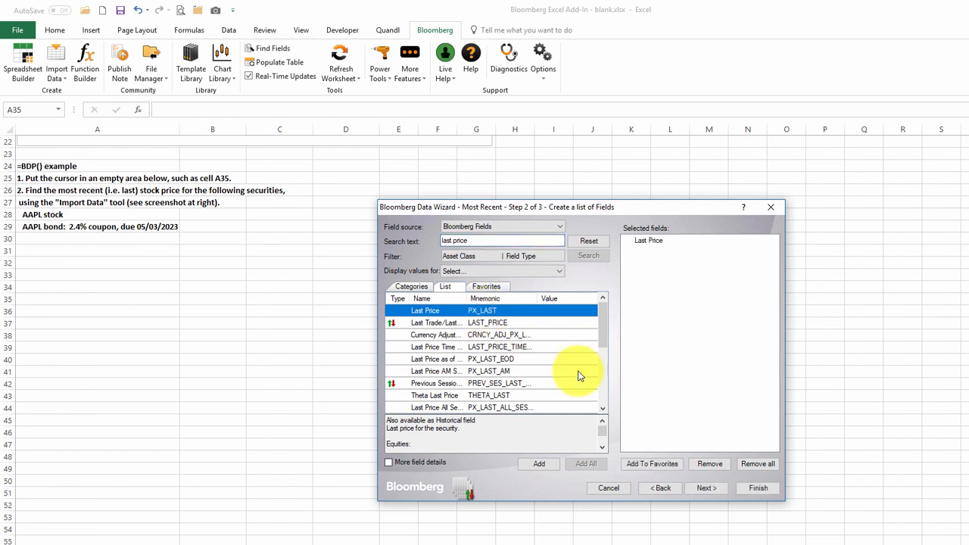
{"action": "mouse_move", "coordinate": [706, 487]}
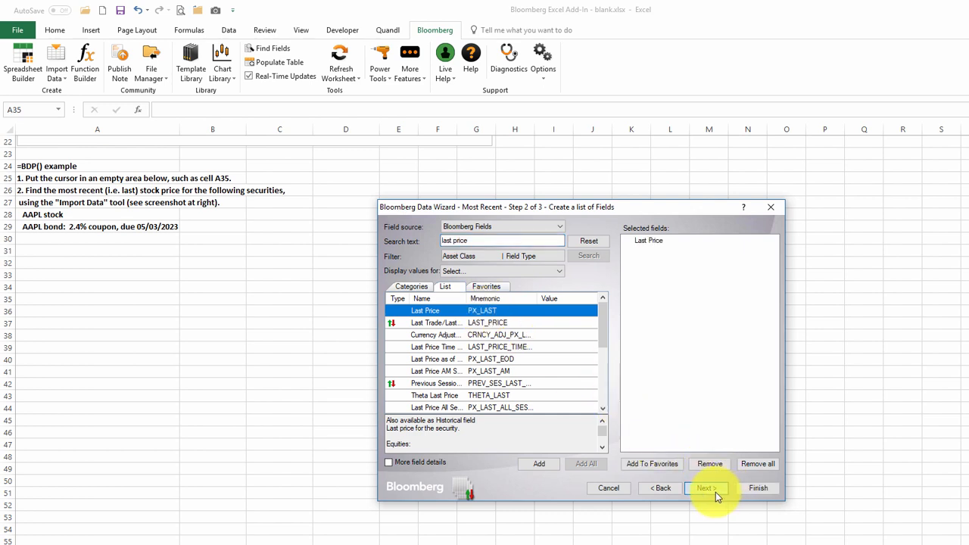
Step: Keep placement at $A$35 and finish, importing AAPL's PX_LAST of 158.1125
{"action": "left_click", "coordinate": [705, 487]}
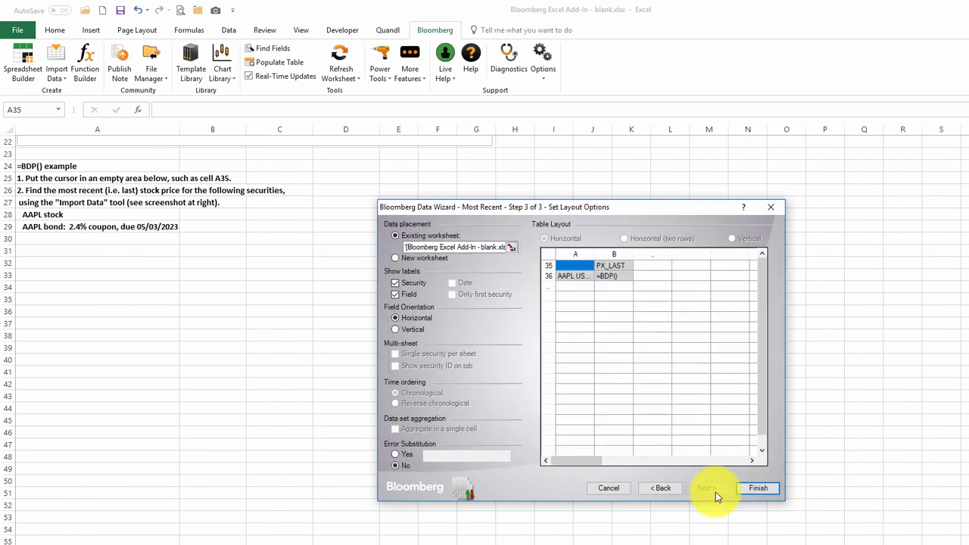
{"action": "mouse_move", "coordinate": [555, 370]}
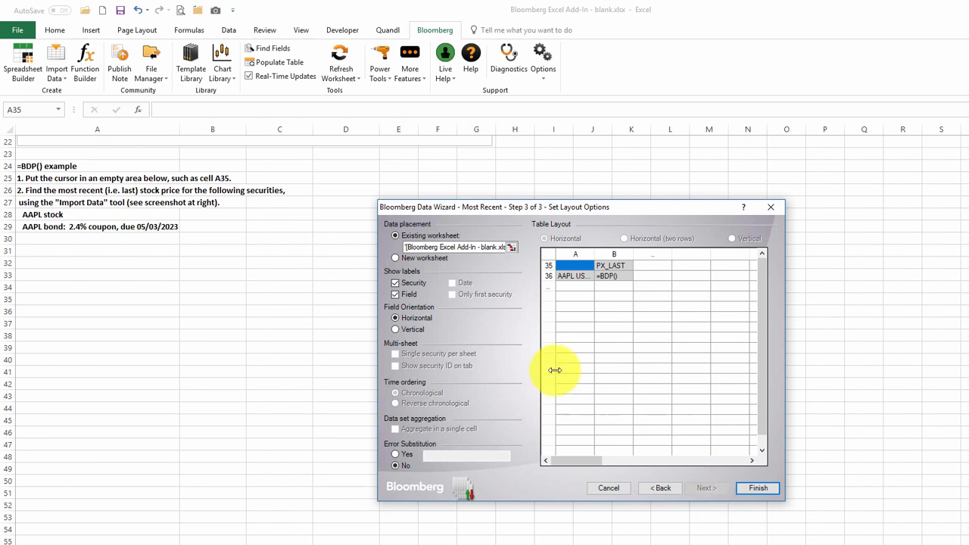
{"action": "mouse_move", "coordinate": [538, 368]}
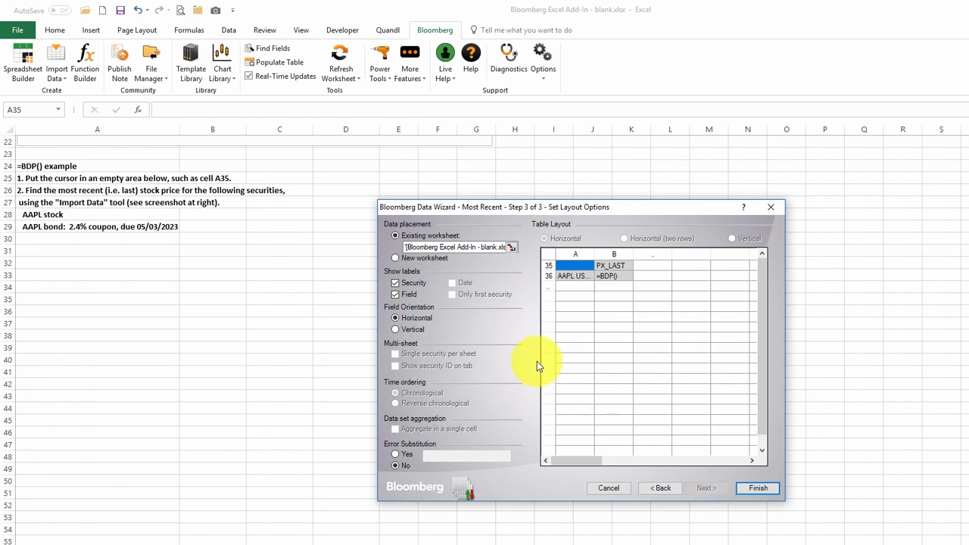
{"action": "mouse_move", "coordinate": [521, 321]}
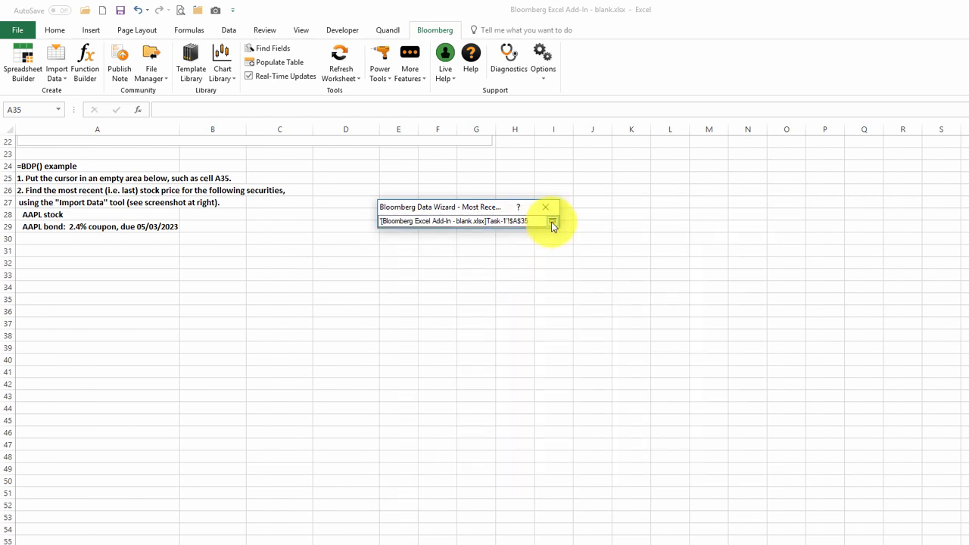
{"action": "left_click", "coordinate": [553, 224]}
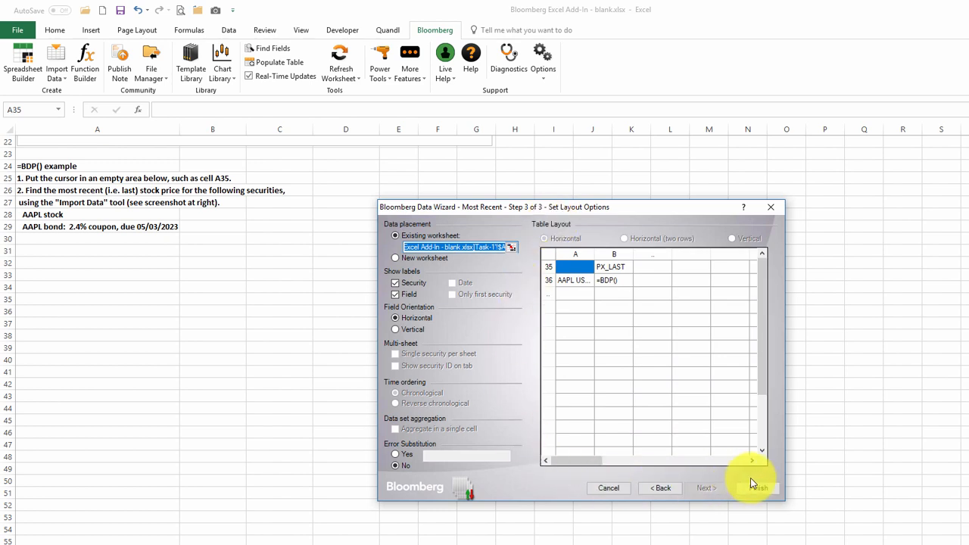
{"action": "left_click", "coordinate": [754, 488]}
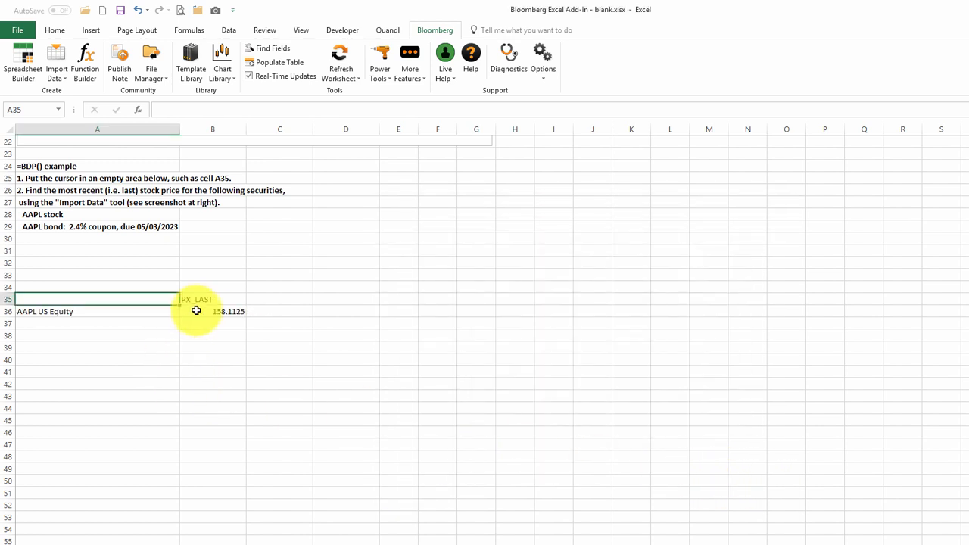
Step: Reveal the =BDP($A36,B$35) formula behind the 158.1125 price cell
{"action": "left_click", "coordinate": [212, 312]}
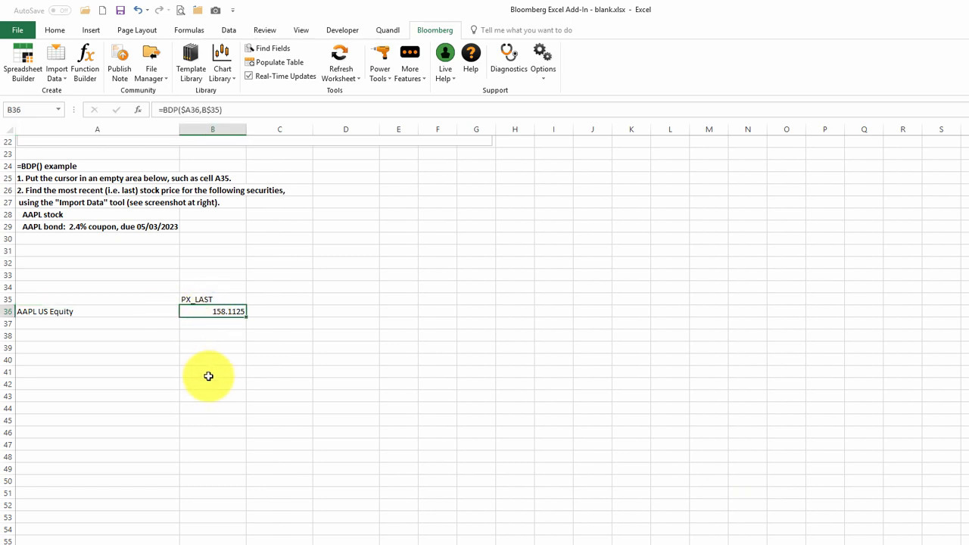
{"action": "double_click", "coordinate": [212, 312]}
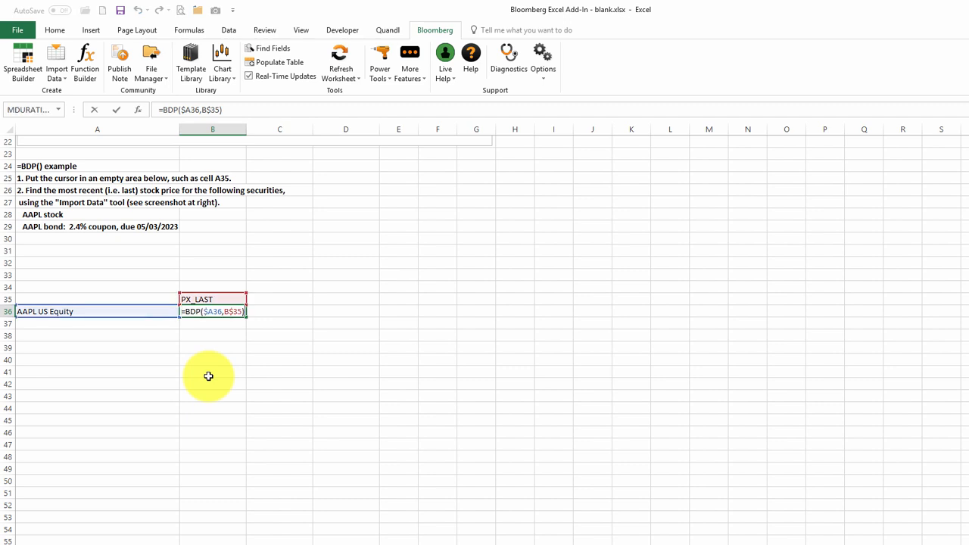
{"action": "mouse_move", "coordinate": [212, 318]}
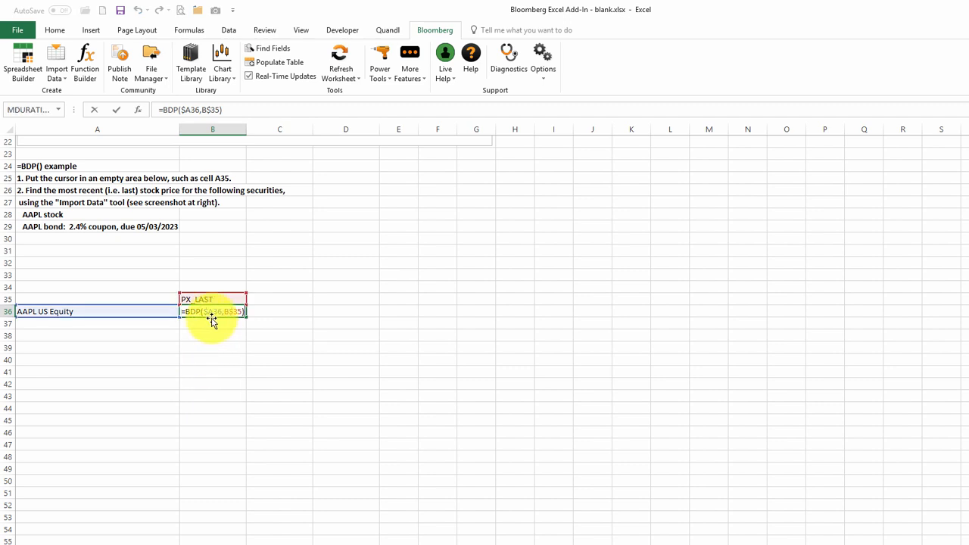
{"action": "mouse_move", "coordinate": [236, 317]}
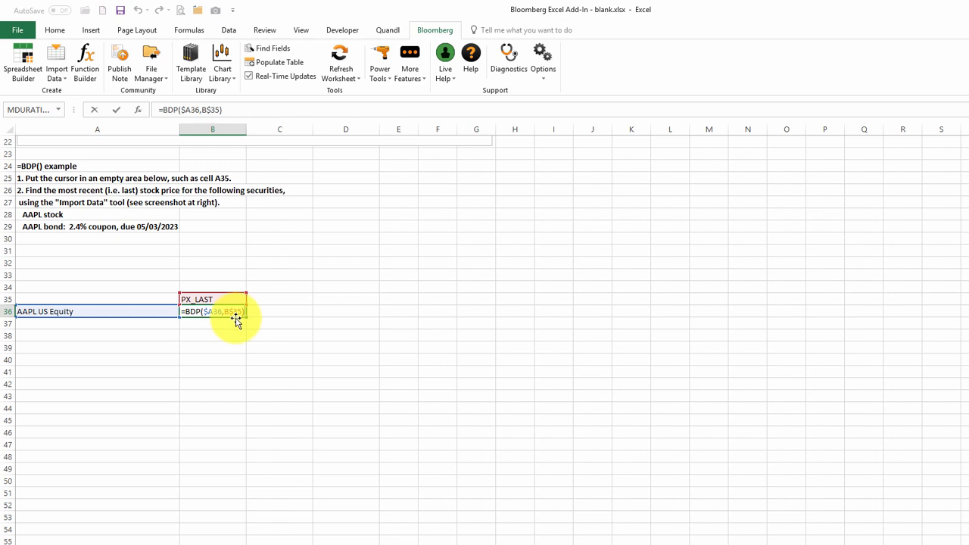
{"action": "mouse_move", "coordinate": [227, 321]}
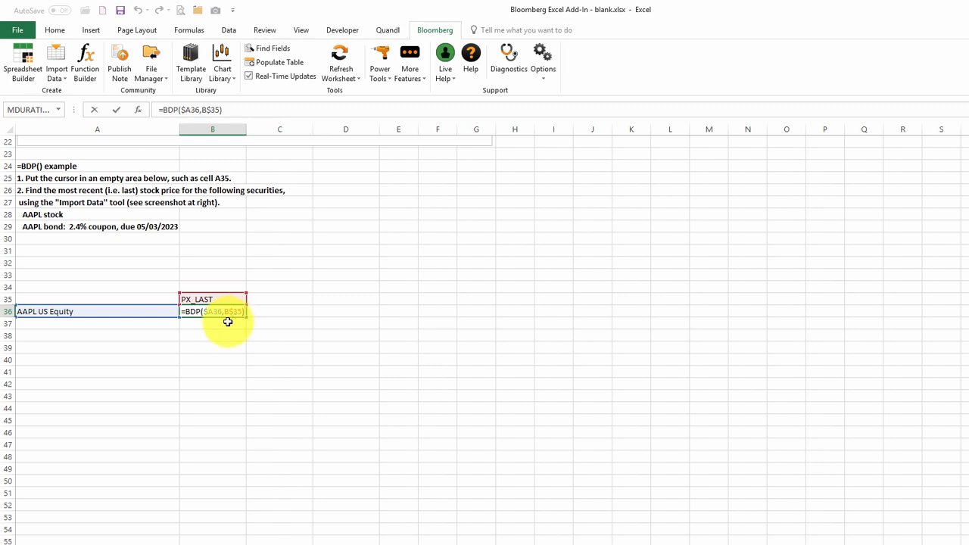
{"action": "mouse_move", "coordinate": [30, 360]}
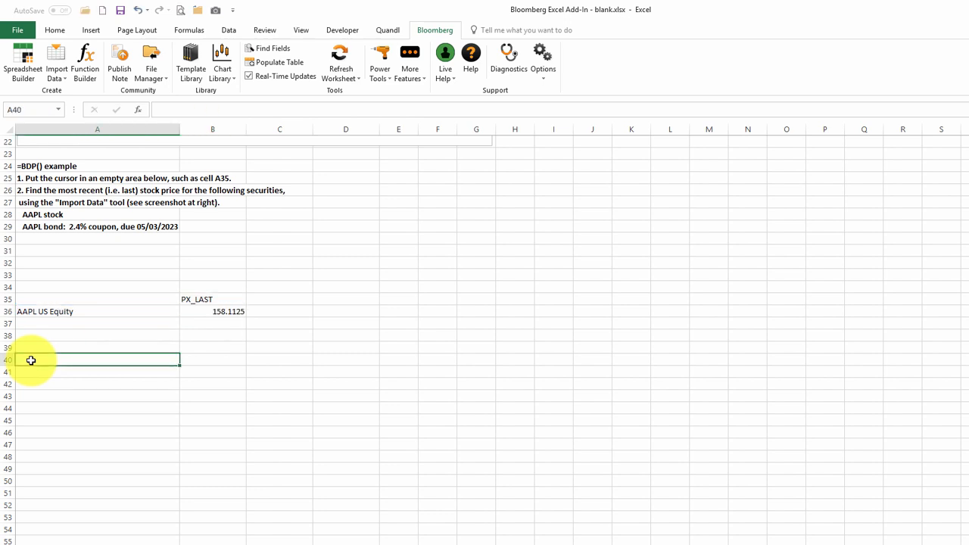
{"action": "mouse_move", "coordinate": [29, 236]}
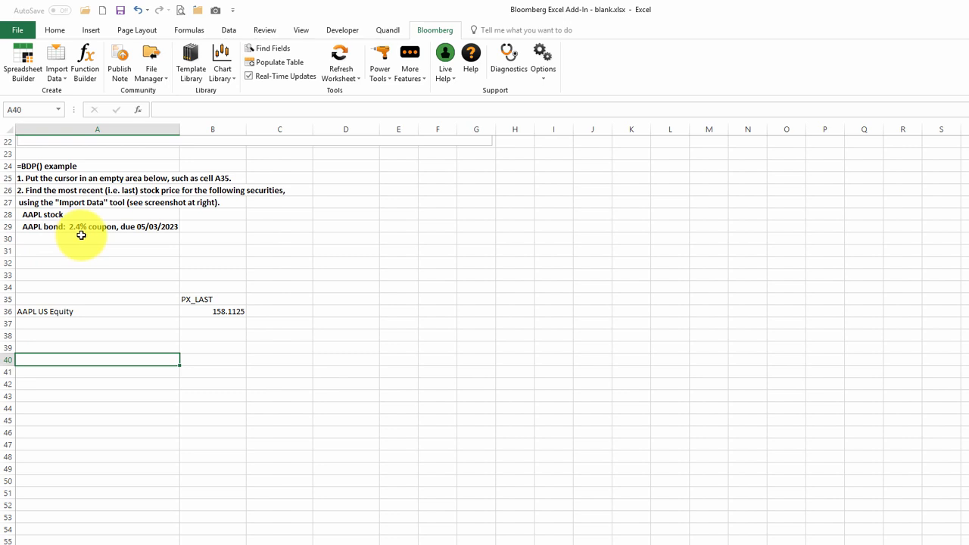
{"action": "mouse_move", "coordinate": [157, 233]}
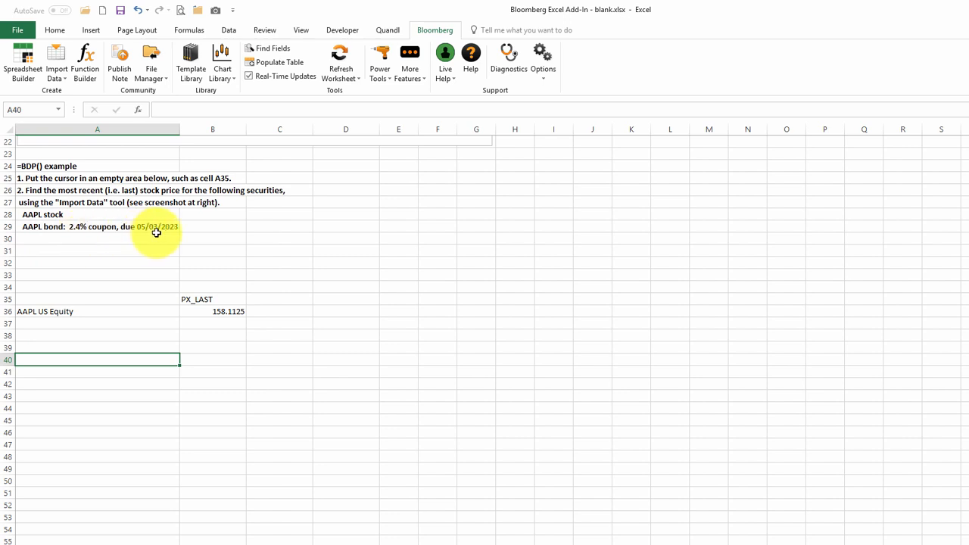
{"action": "mouse_move", "coordinate": [50, 363]}
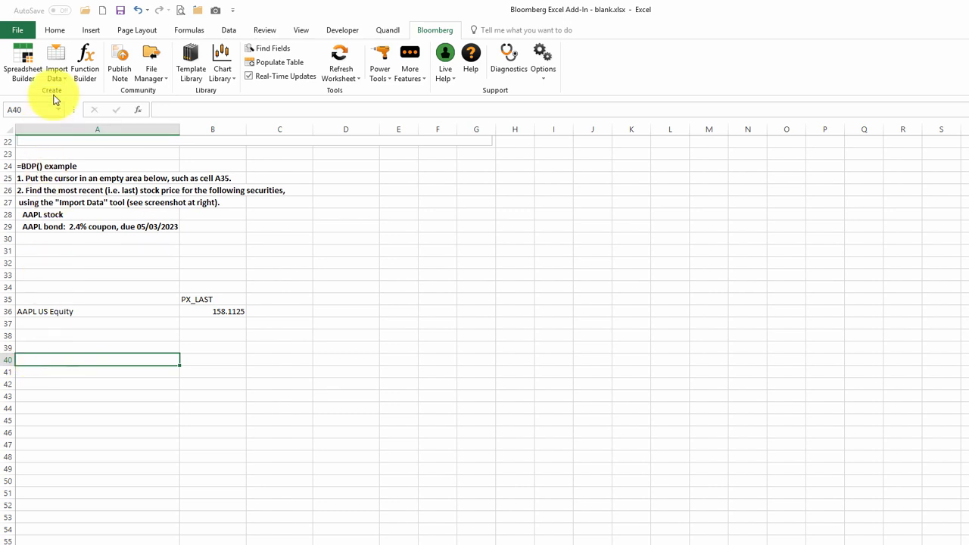
Step: Start a Real-Time/Current import and choose the AAPL 2.4 05/03/2023 Corp bond
{"action": "left_click", "coordinate": [56, 63]}
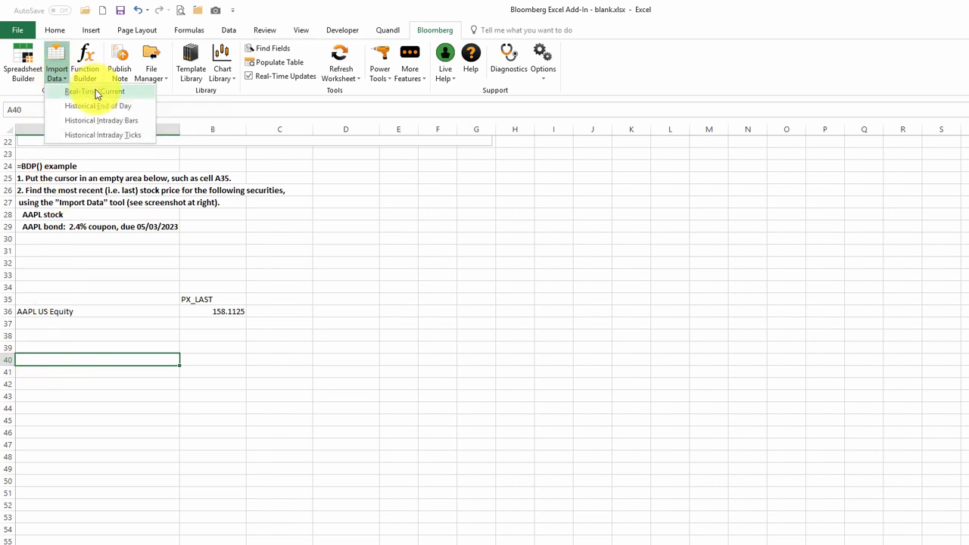
{"action": "left_click", "coordinate": [94, 91]}
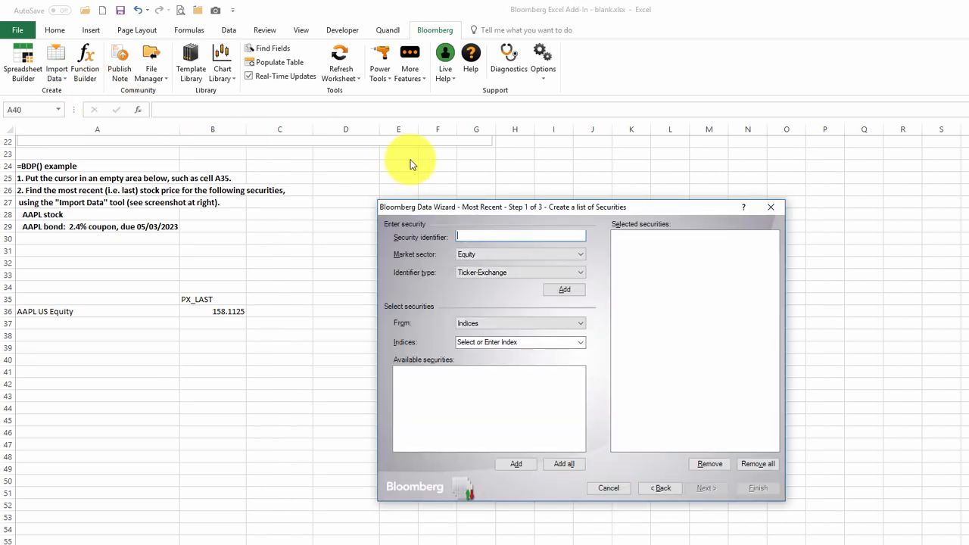
{"action": "type", "text": "aapl"}
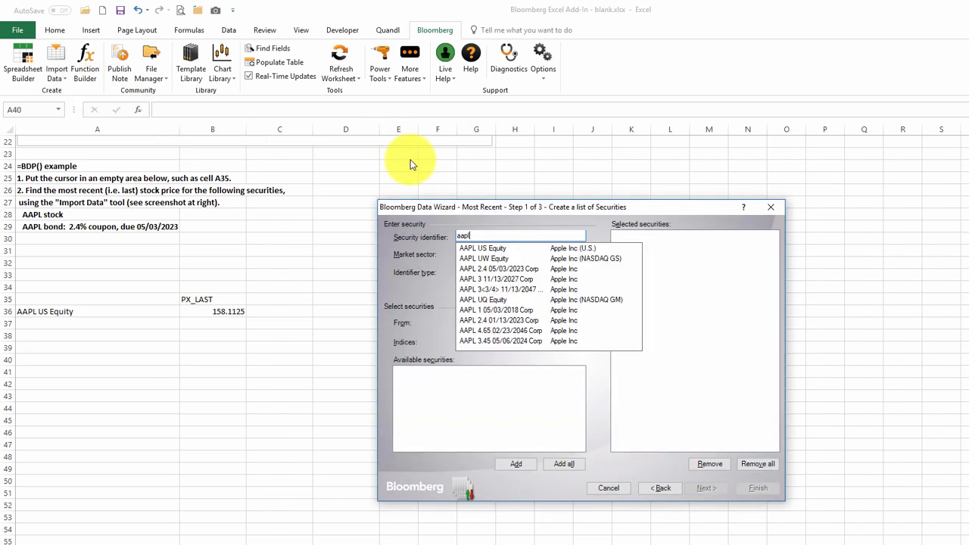
{"action": "mouse_move", "coordinate": [487, 276]}
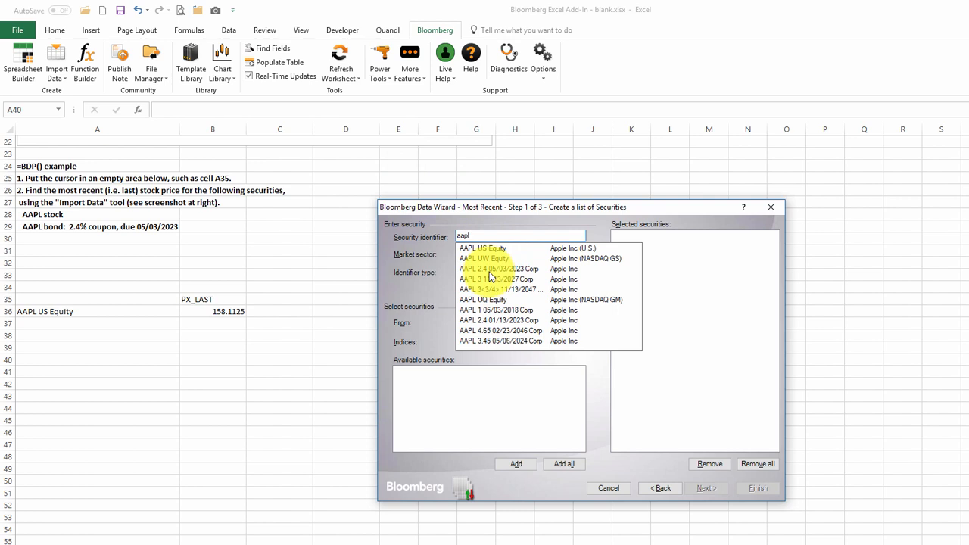
{"action": "left_click", "coordinate": [497, 269]}
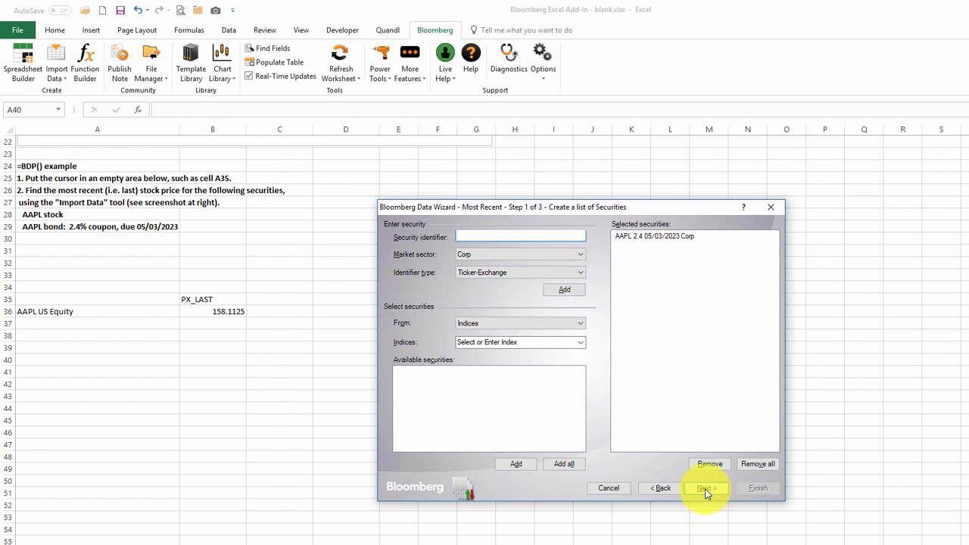
Step: Add the Last Price field and finish, placing the bond's PX_LAST into rows 40–41
{"action": "left_click", "coordinate": [706, 488]}
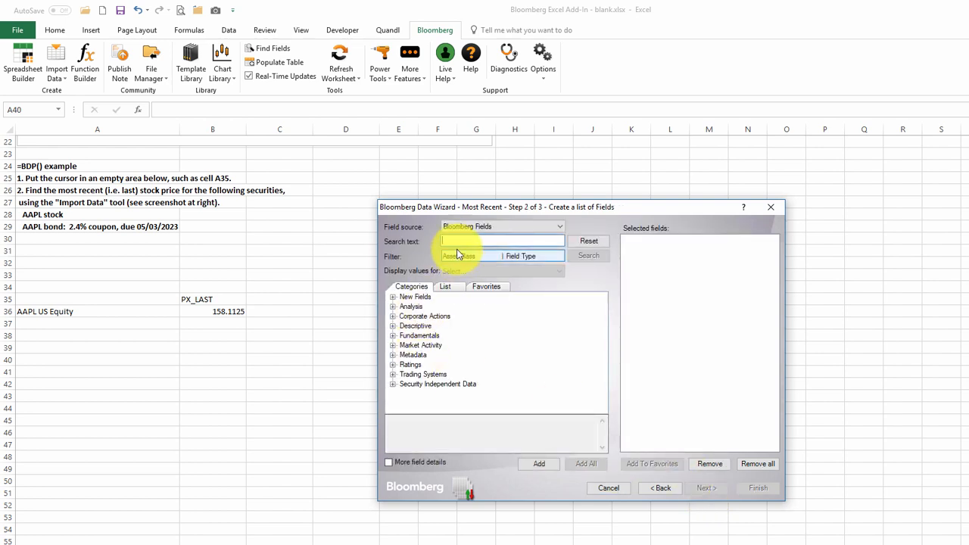
{"action": "type", "text": "last price"}
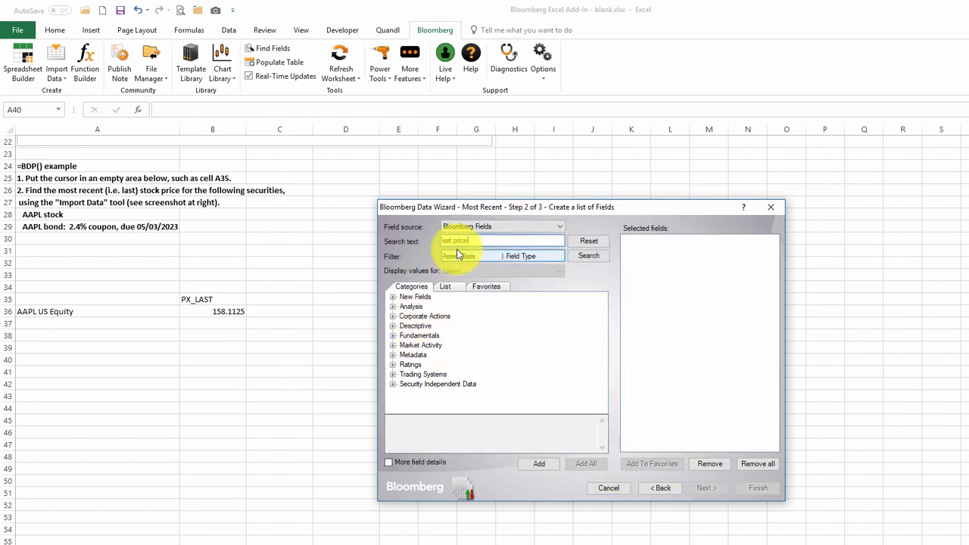
{"action": "left_click", "coordinate": [588, 255]}
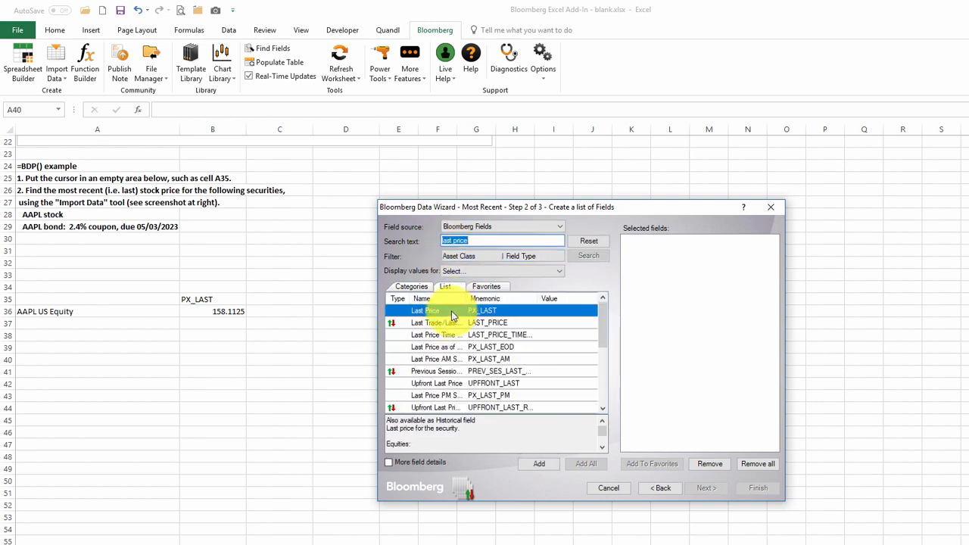
{"action": "left_click", "coordinate": [539, 464]}
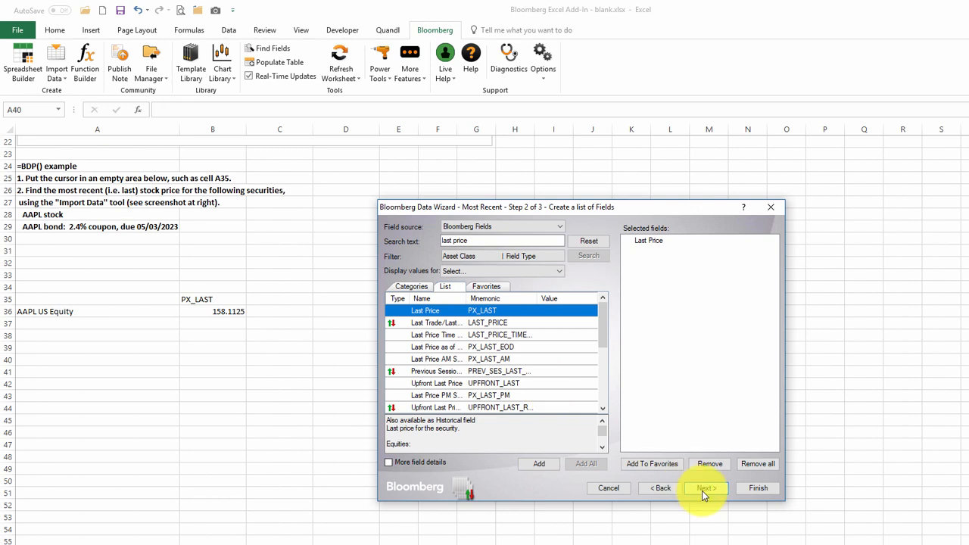
{"action": "left_click", "coordinate": [704, 488]}
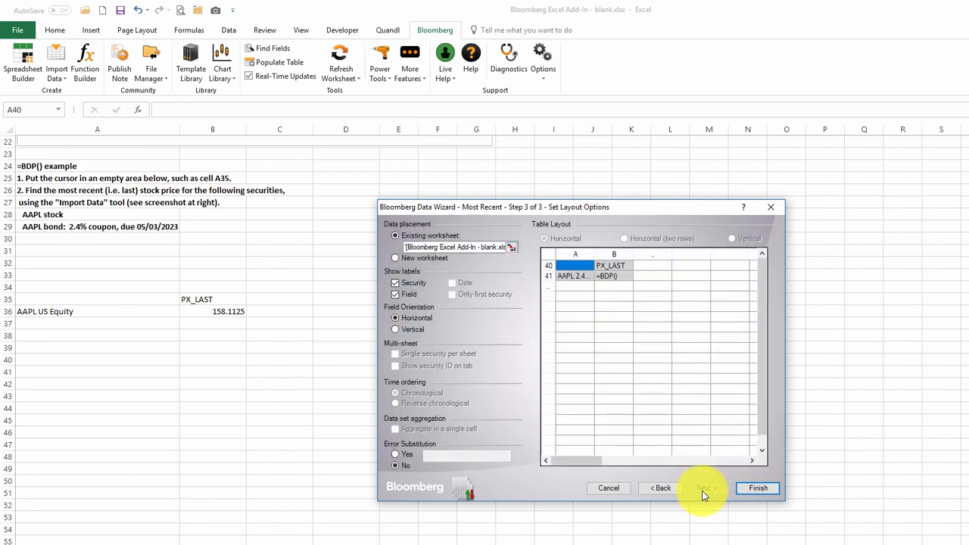
{"action": "mouse_move", "coordinate": [687, 487]}
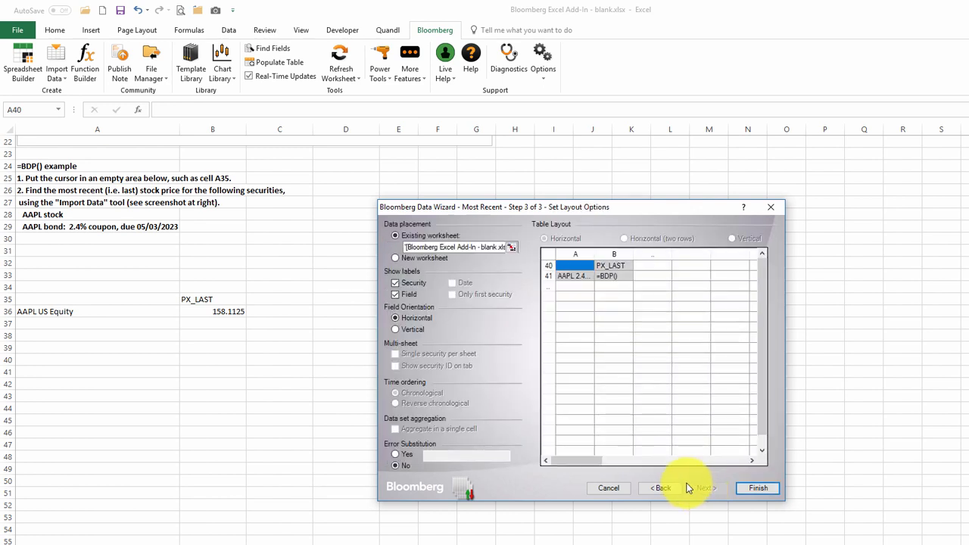
{"action": "mouse_move", "coordinate": [757, 488]}
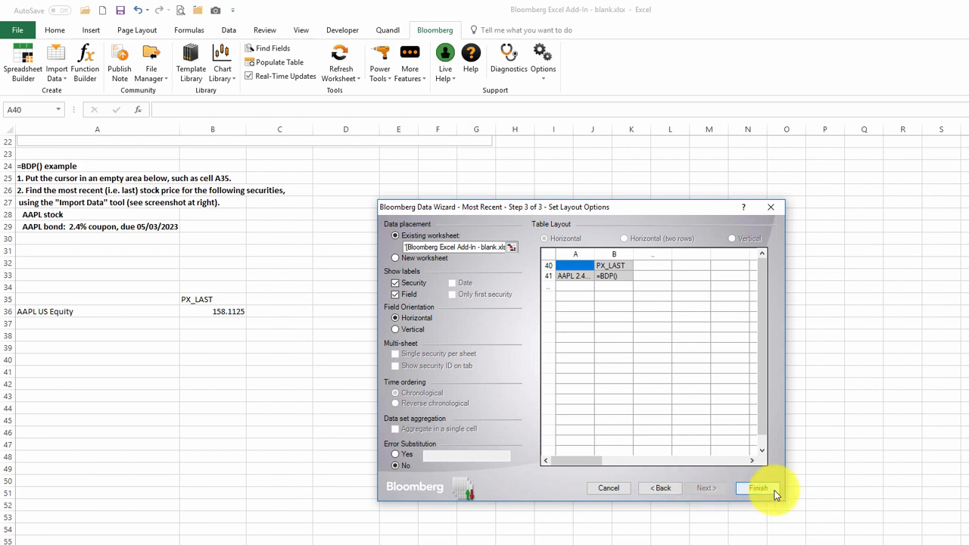
{"action": "mouse_move", "coordinate": [754, 487]}
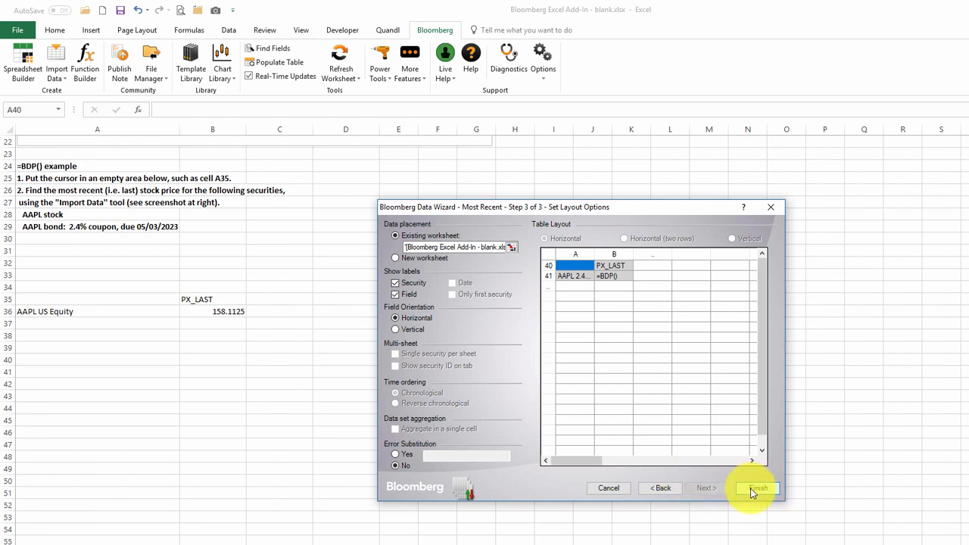
{"action": "left_click", "coordinate": [754, 487]}
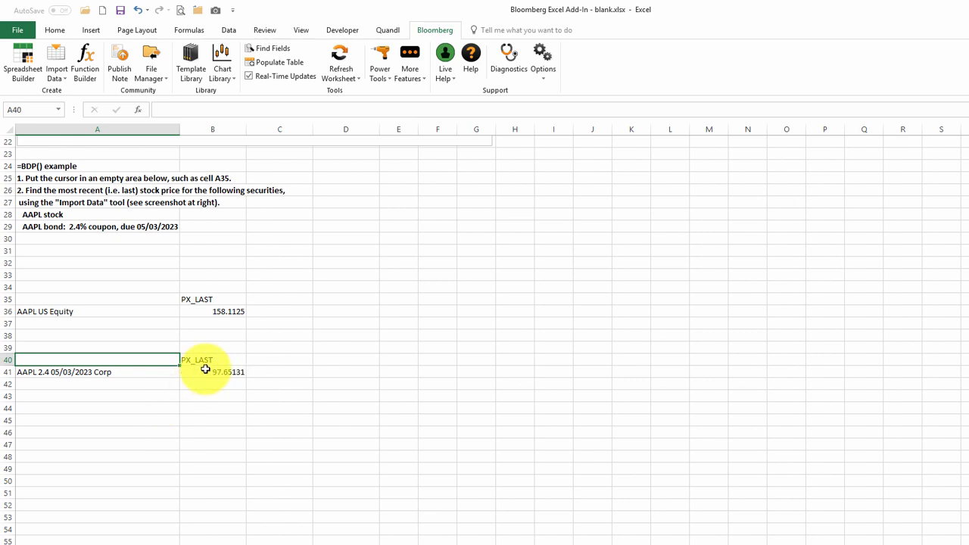
{"action": "left_click", "coordinate": [212, 373]}
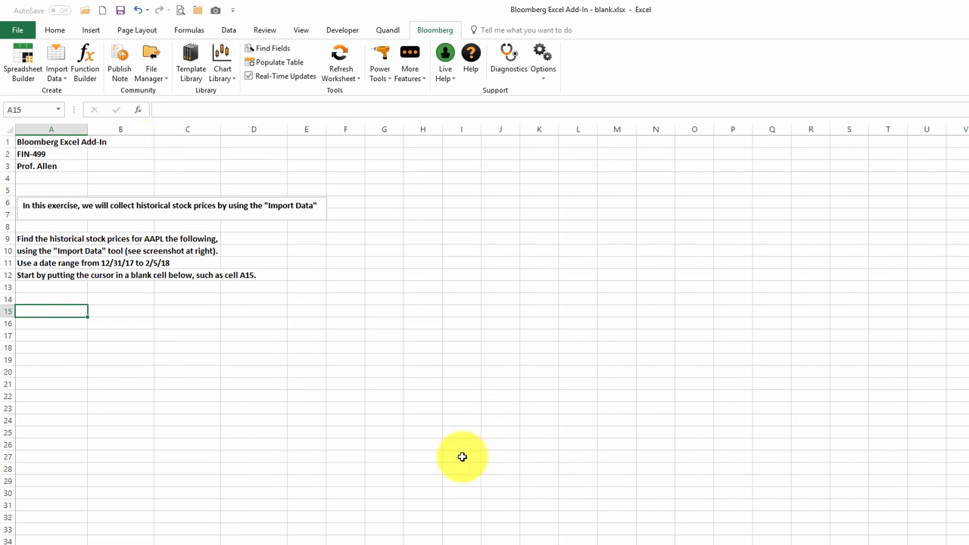
{"action": "mouse_move", "coordinate": [280, 237]}
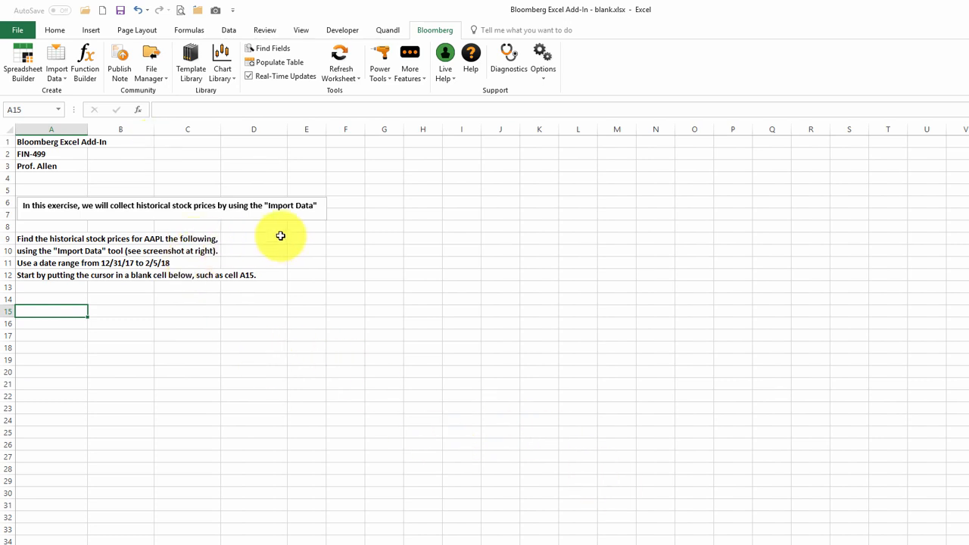
{"action": "mouse_move", "coordinate": [168, 221]}
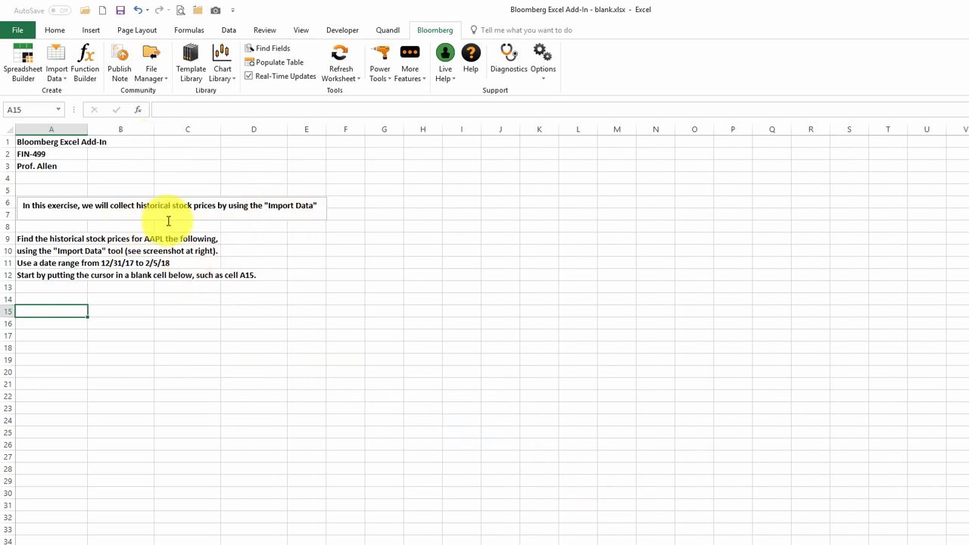
{"action": "mouse_move", "coordinate": [37, 312]}
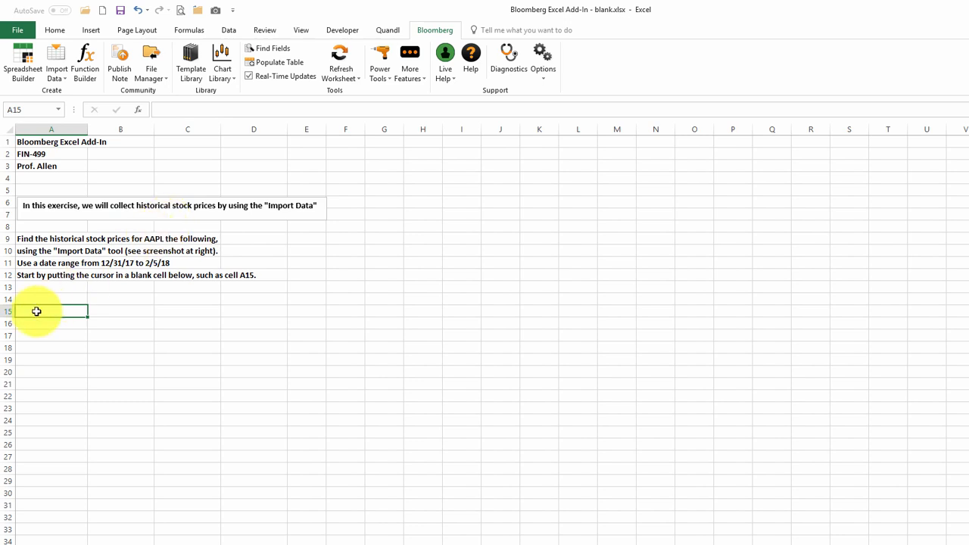
{"action": "mouse_move", "coordinate": [301, 38]}
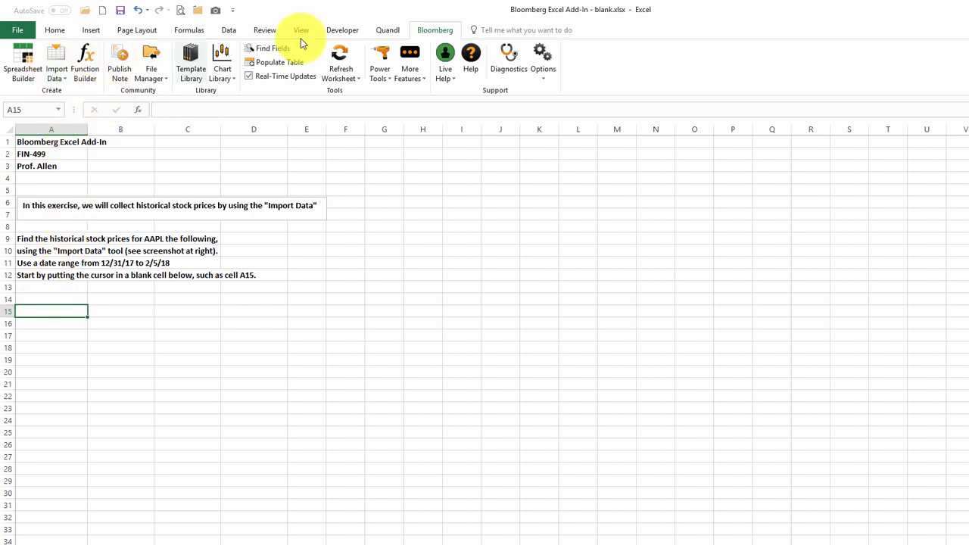
{"action": "mouse_move", "coordinate": [56, 63]}
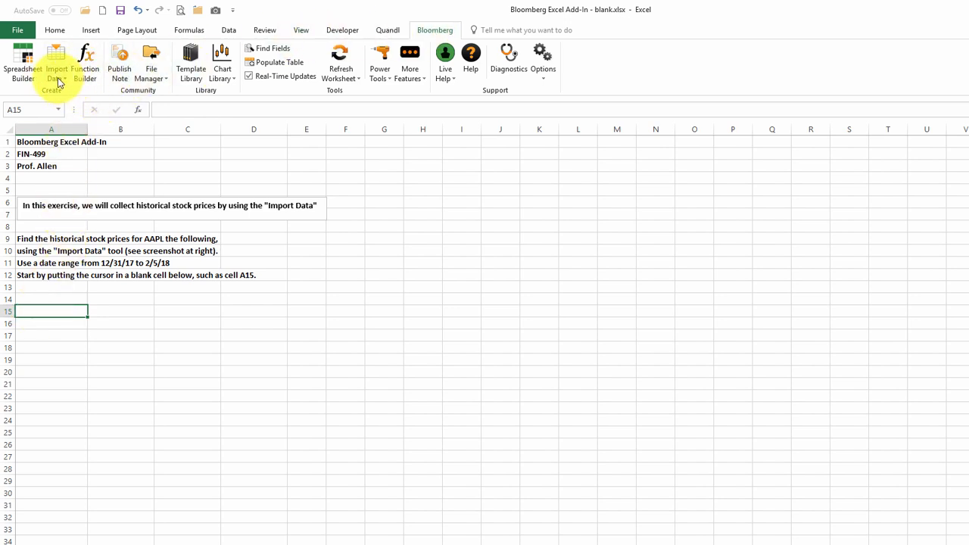
Step: Start a historical end-of-day import for AAPL US Equity and add Last Price as the field
{"action": "left_click", "coordinate": [57, 60]}
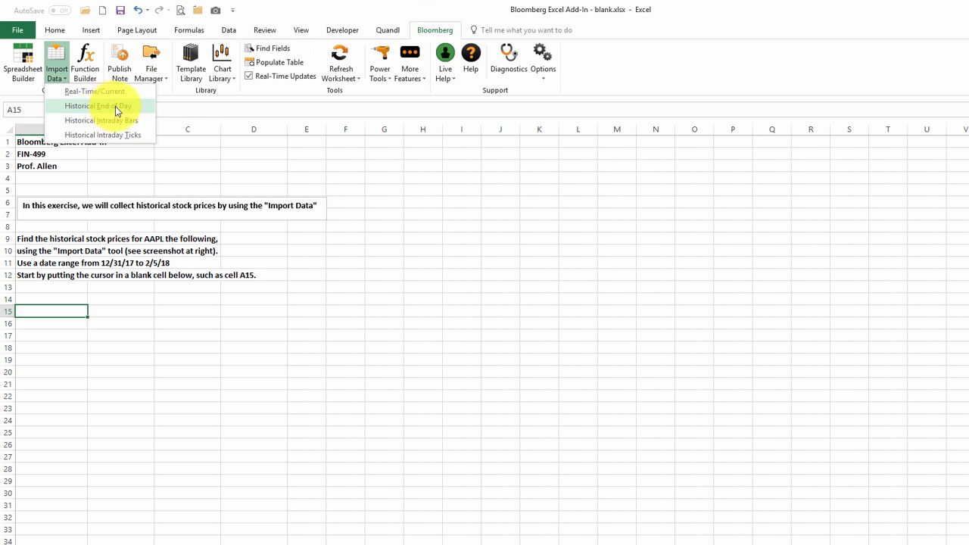
{"action": "left_click", "coordinate": [97, 106]}
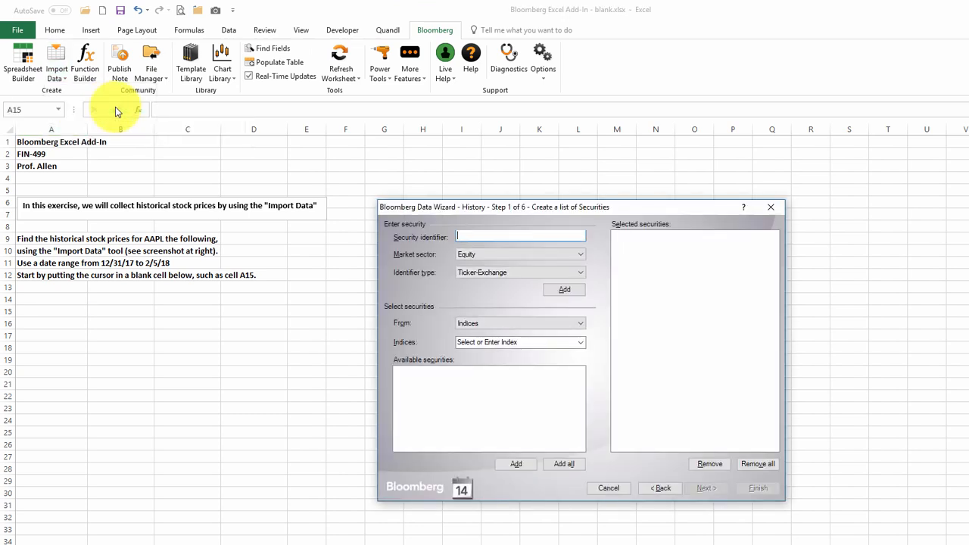
{"action": "type", "text": "aa"}
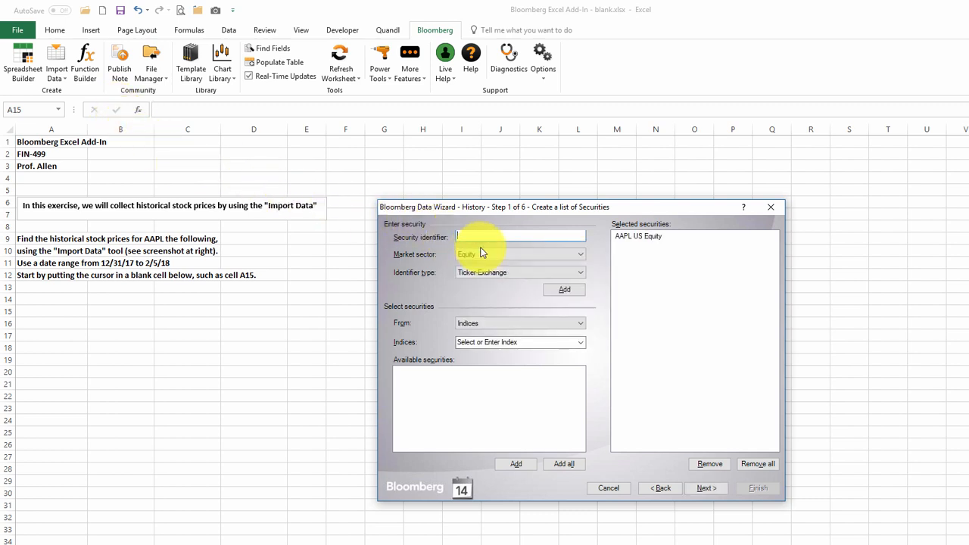
{"action": "mouse_move", "coordinate": [705, 488]}
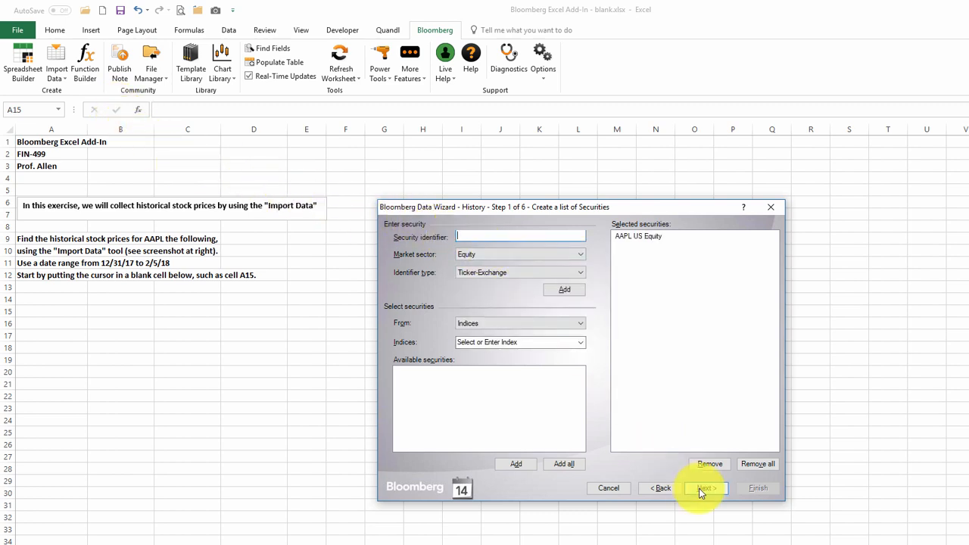
{"action": "left_click", "coordinate": [702, 487]}
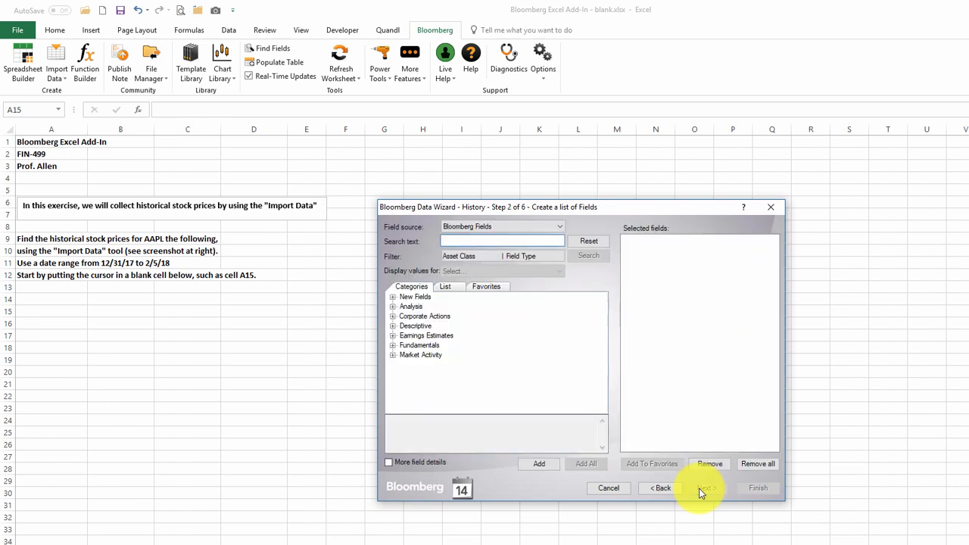
{"action": "type", "text": "last price"}
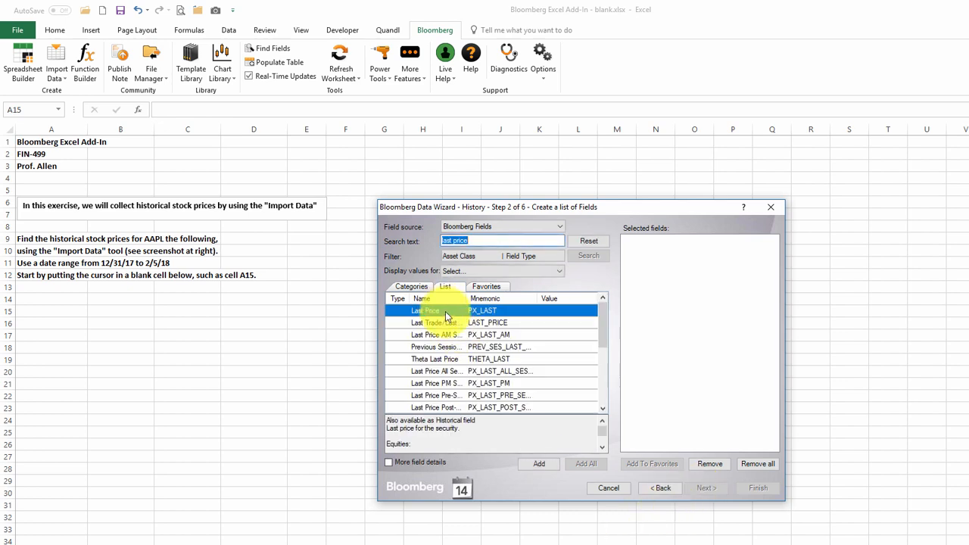
{"action": "left_click", "coordinate": [539, 463]}
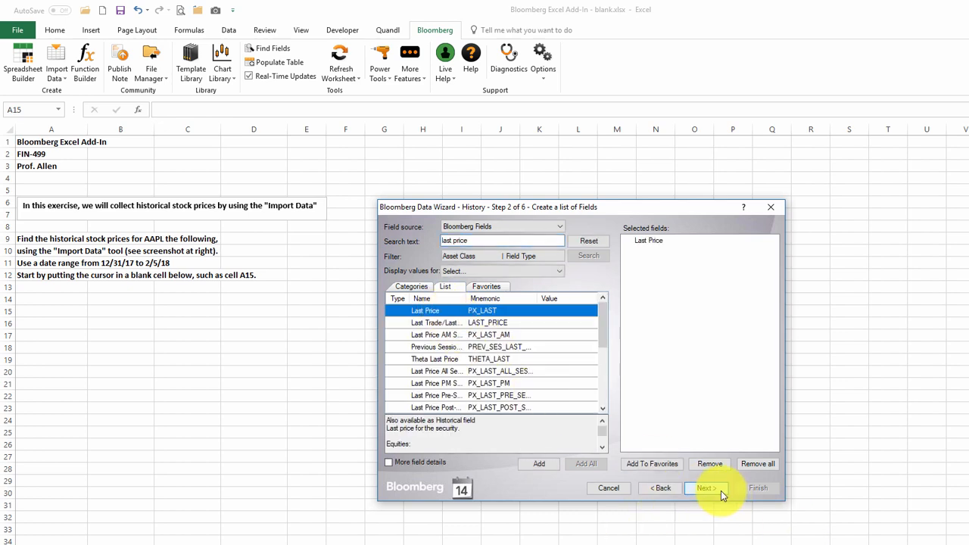
Step: Set the history start date to 12/31/2017 in the periodicity and dates step
{"action": "left_click", "coordinate": [705, 487]}
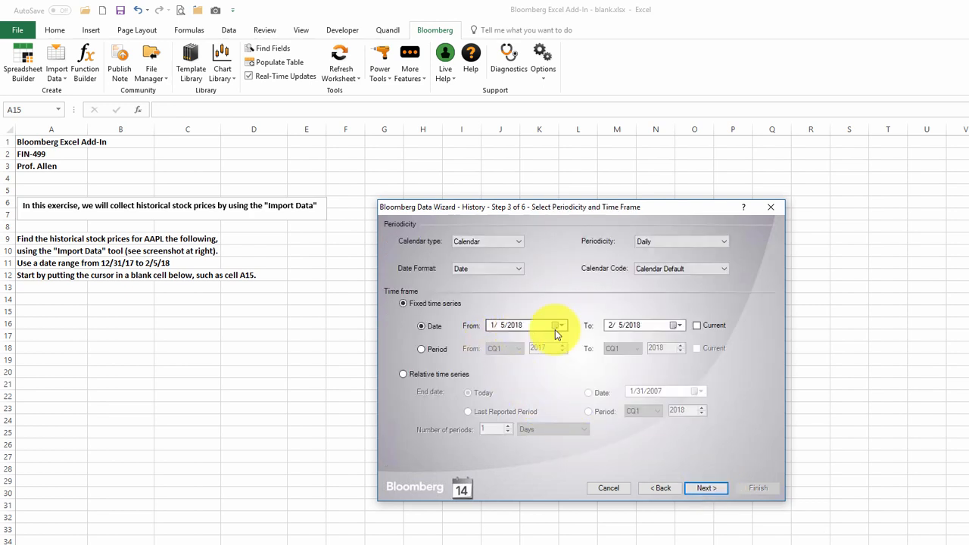
{"action": "left_click", "coordinate": [559, 324]}
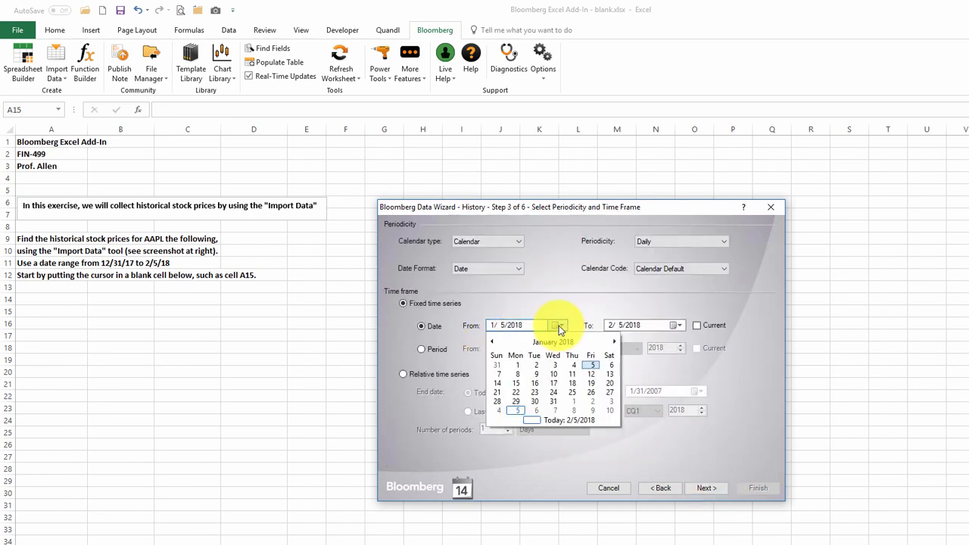
{"action": "left_click", "coordinate": [491, 343]}
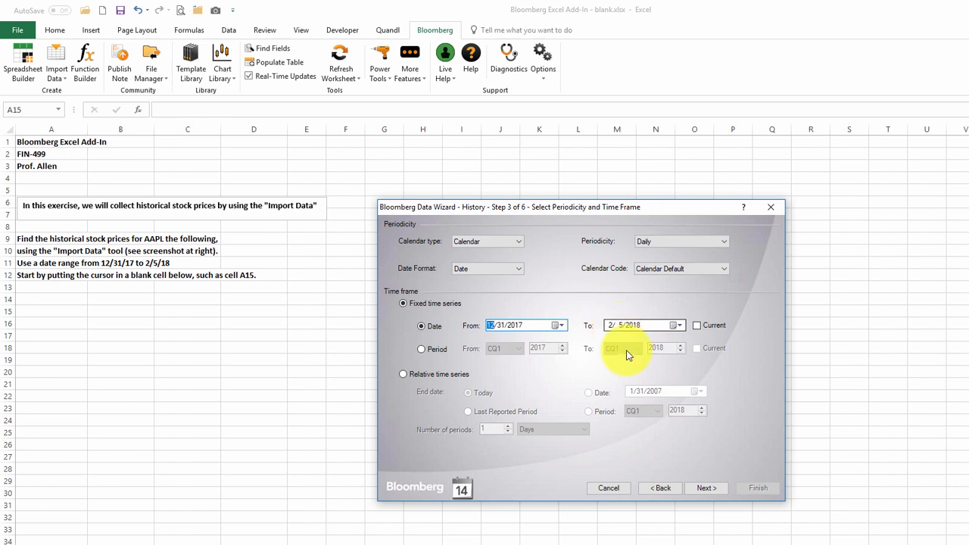
{"action": "left_click", "coordinate": [706, 487]}
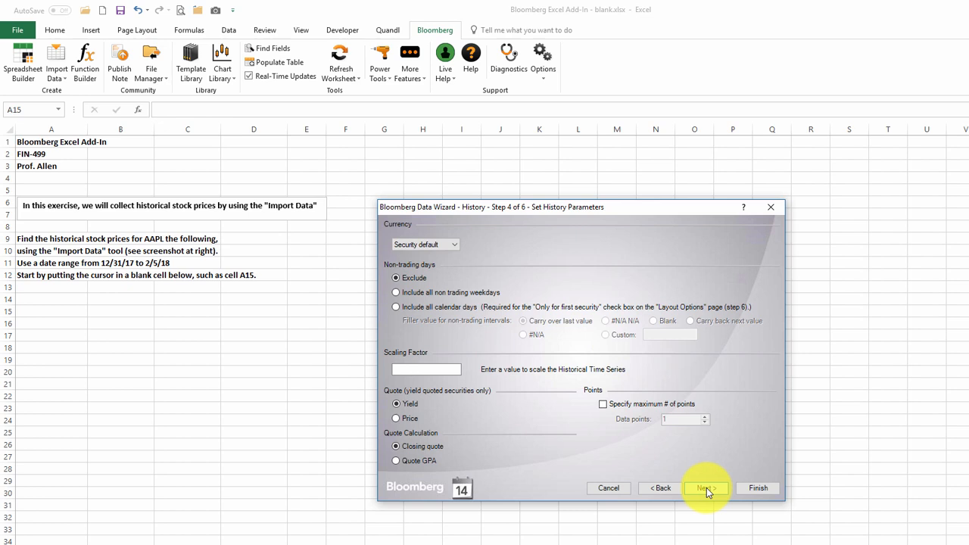
Step: Accept the remaining defaults and finish, filling daily AAPL PX_LAST prices from 1/2/2018
{"action": "left_click", "coordinate": [705, 488]}
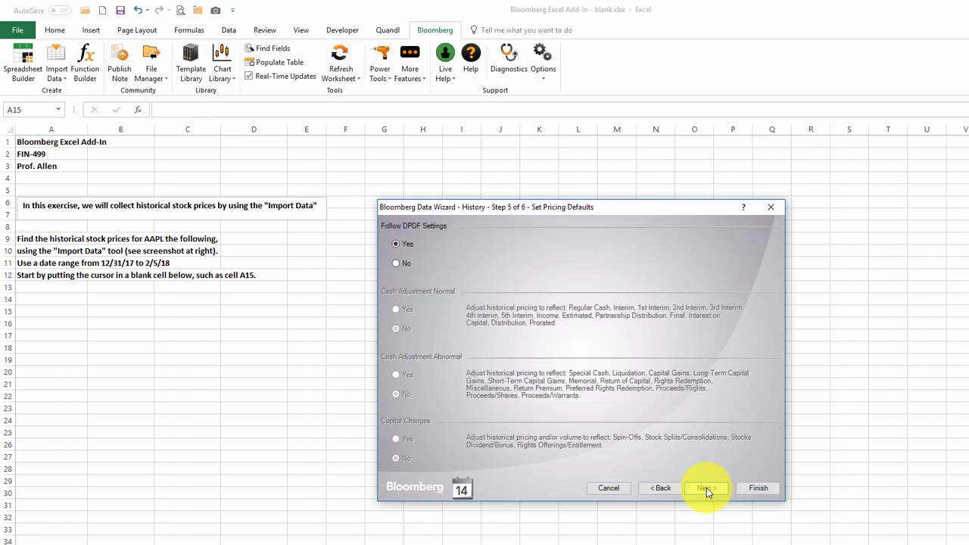
{"action": "left_click", "coordinate": [706, 488]}
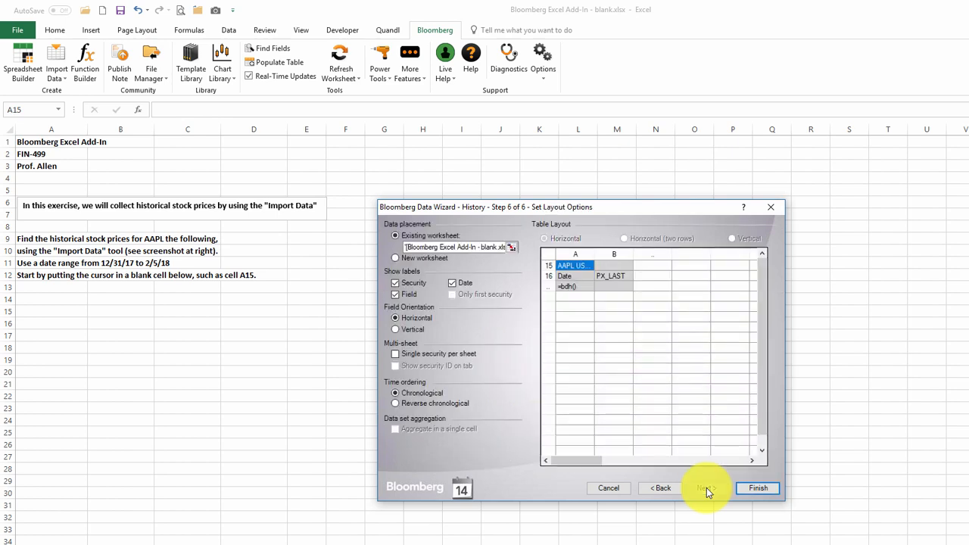
{"action": "mouse_move", "coordinate": [594, 317]}
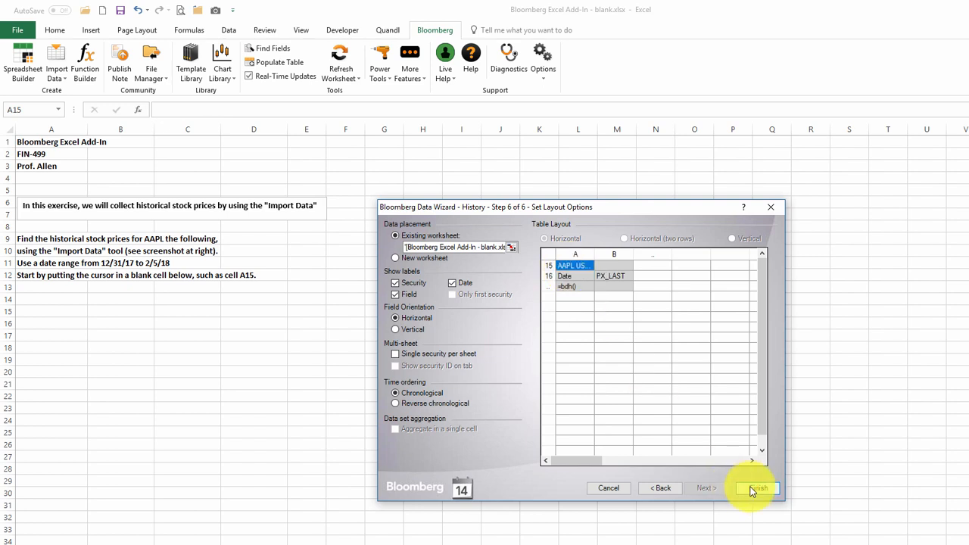
{"action": "left_click", "coordinate": [755, 488]}
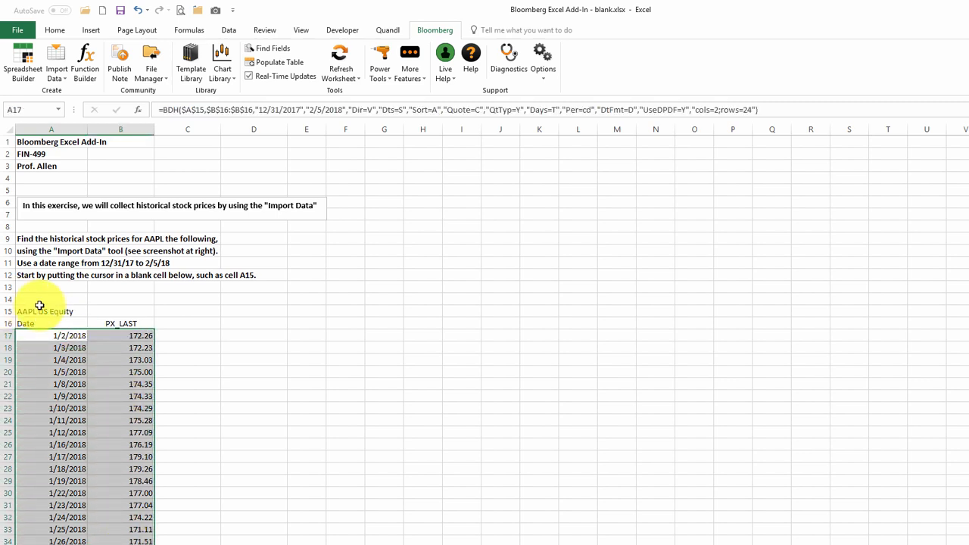
{"action": "left_click", "coordinate": [44, 312]}
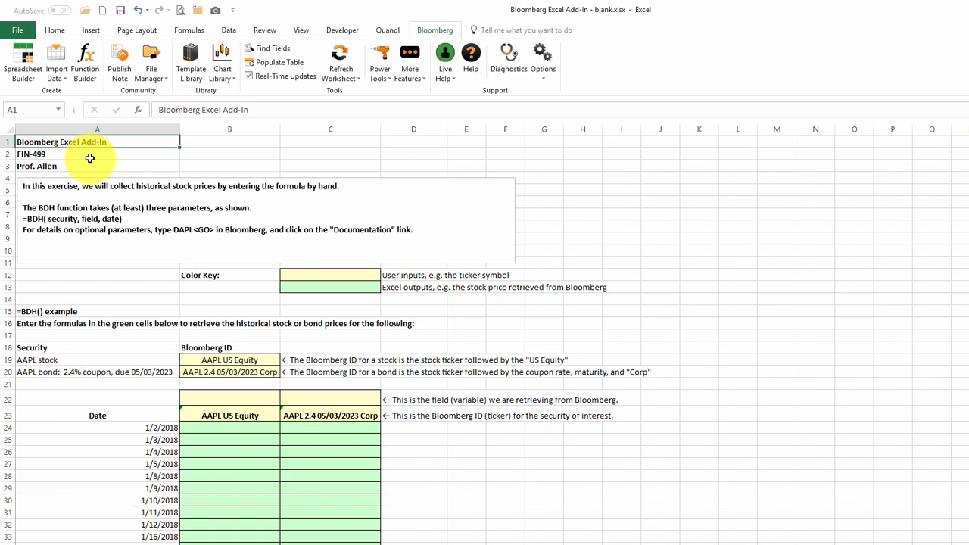
{"action": "mouse_move", "coordinate": [42, 360]}
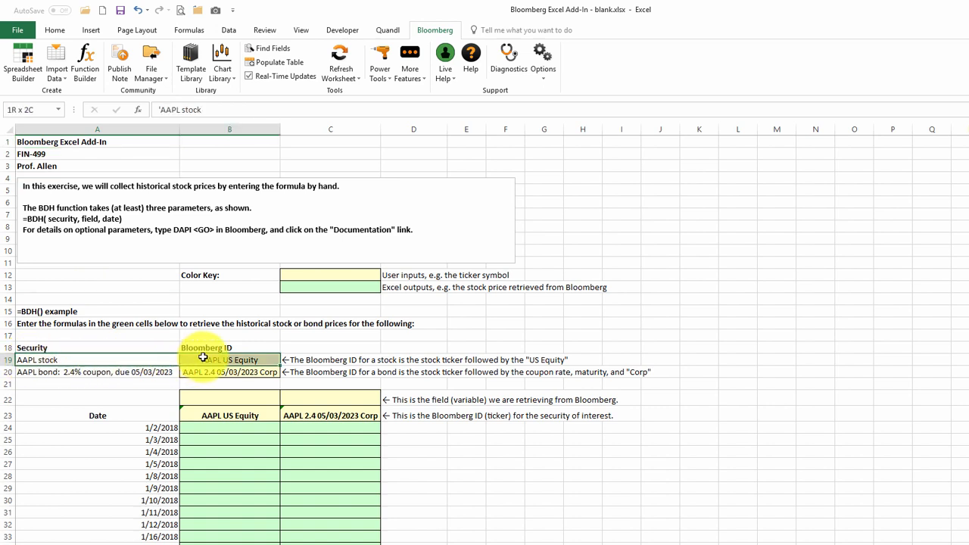
Step: Select the AAPL stock row with its Bloomberg ID on the BDH exercise sheet
{"action": "left_click", "coordinate": [79, 372]}
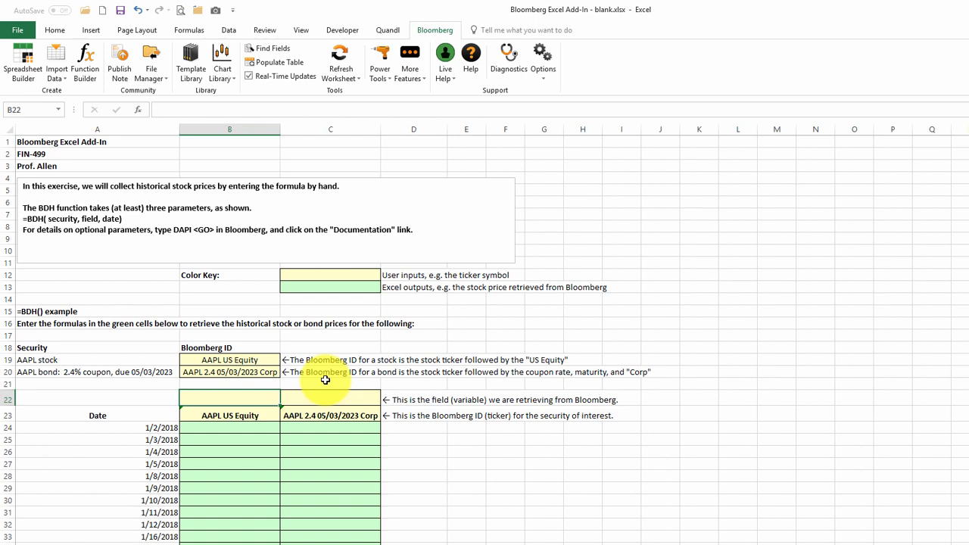
{"action": "mouse_move", "coordinate": [250, 297]}
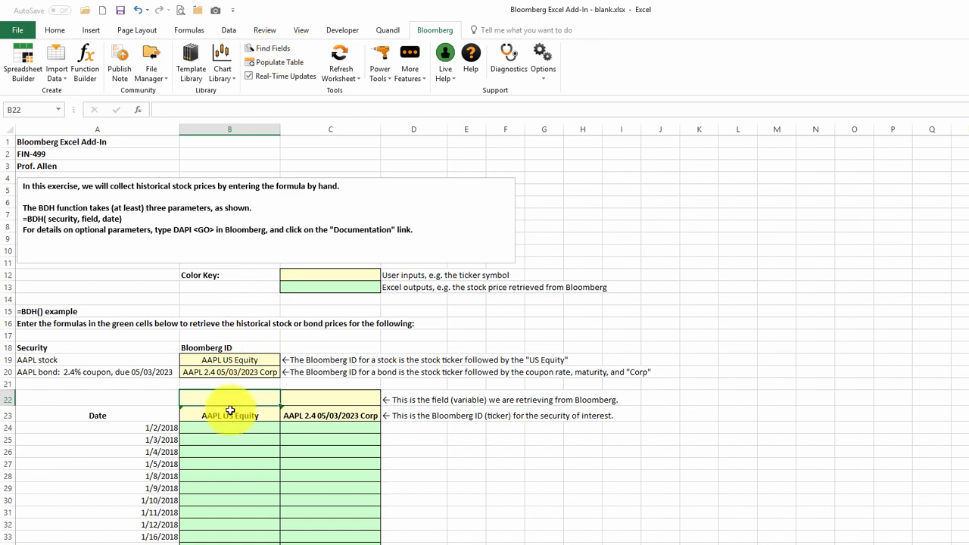
{"action": "mouse_move", "coordinate": [433, 31]}
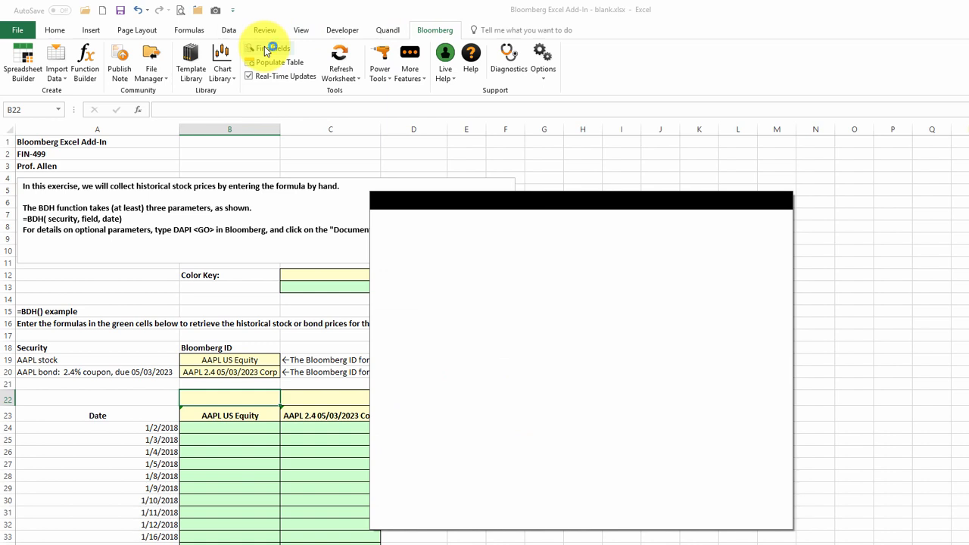
Step: Use Find Fields to write the PX_LAST mnemonic into the stock and bond field cells
{"action": "left_click", "coordinate": [273, 47]}
{"action": "type", "text": "last price"}
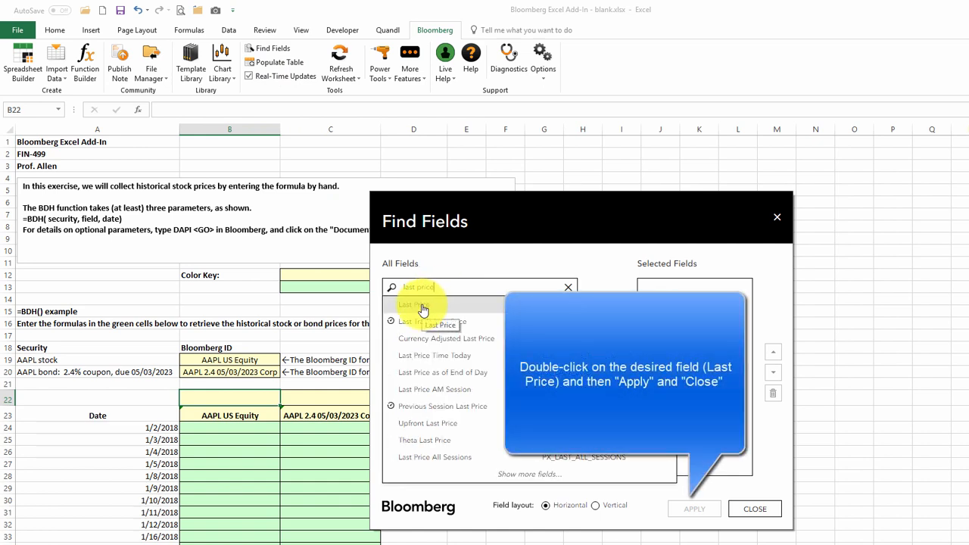
{"action": "double_click", "coordinate": [422, 304]}
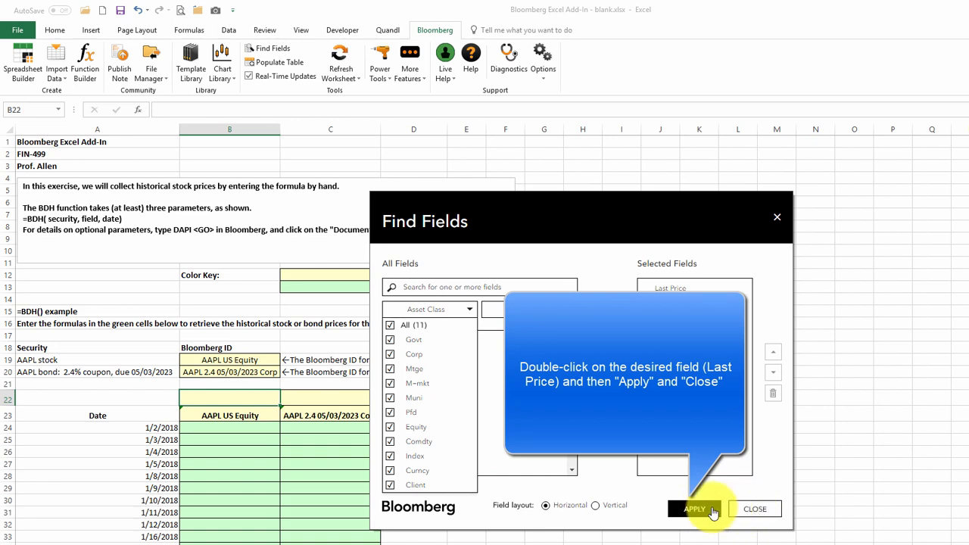
{"action": "left_click", "coordinate": [694, 509]}
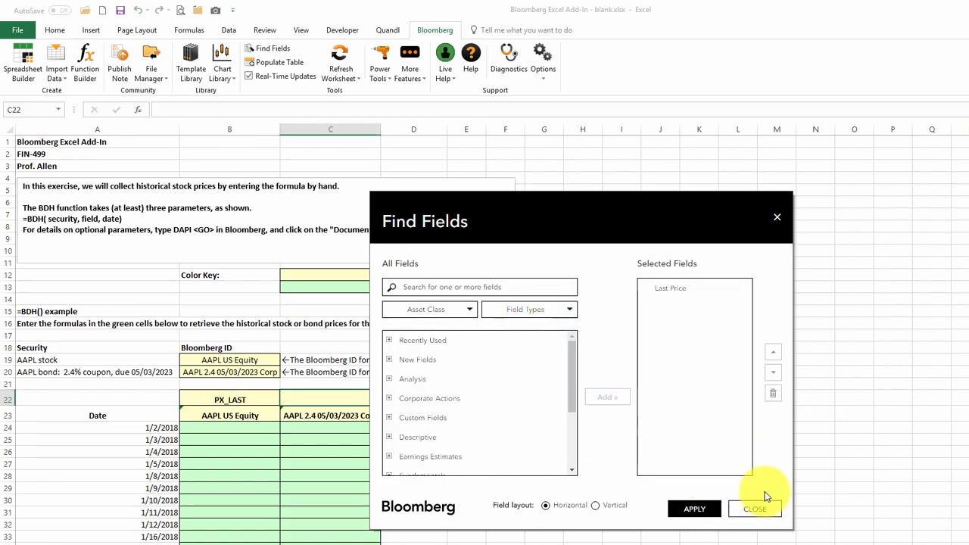
{"action": "left_click", "coordinate": [754, 508]}
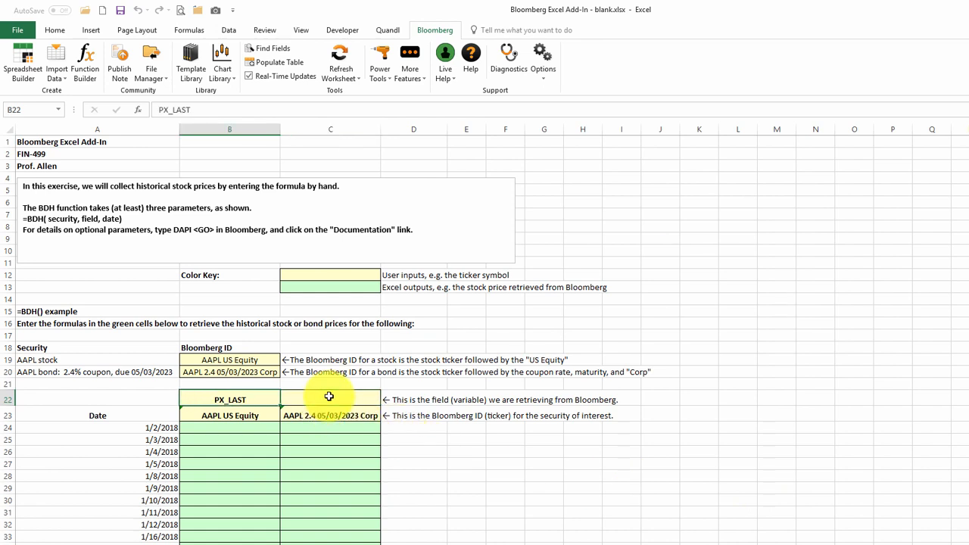
{"action": "left_click", "coordinate": [330, 400]}
{"action": "type", "text": "PX_LAST"}
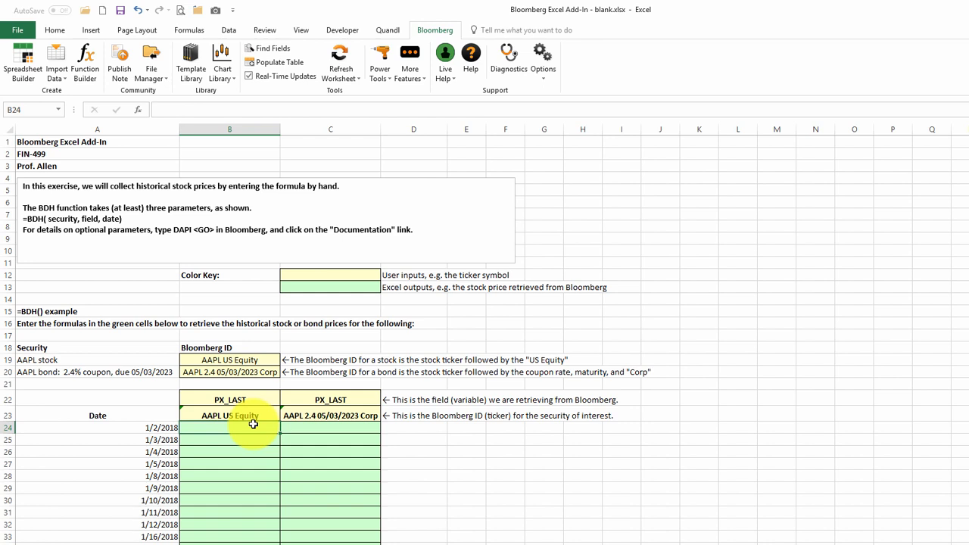
Step: Enter =BDH(B$23,B$22,$A24) in B24 linking security, PX_LAST field and the 1/2/2018 date
{"action": "type", "text": "="}
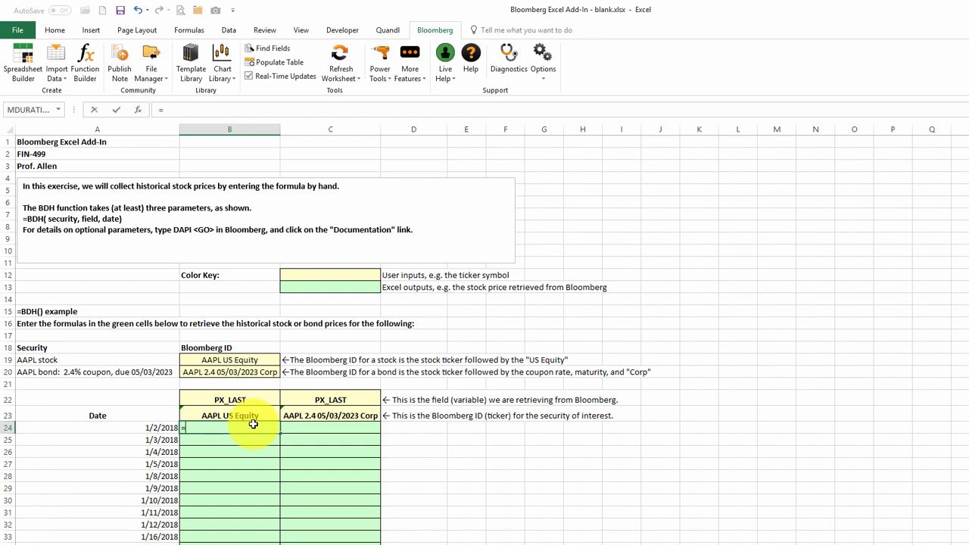
{"action": "type", "text": "=bdh("}
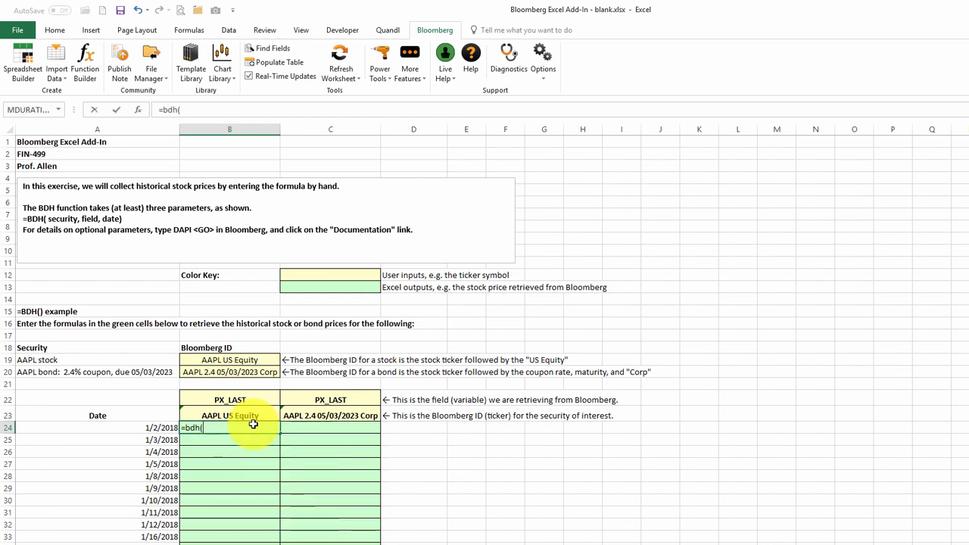
{"action": "left_click", "coordinate": [230, 415]}
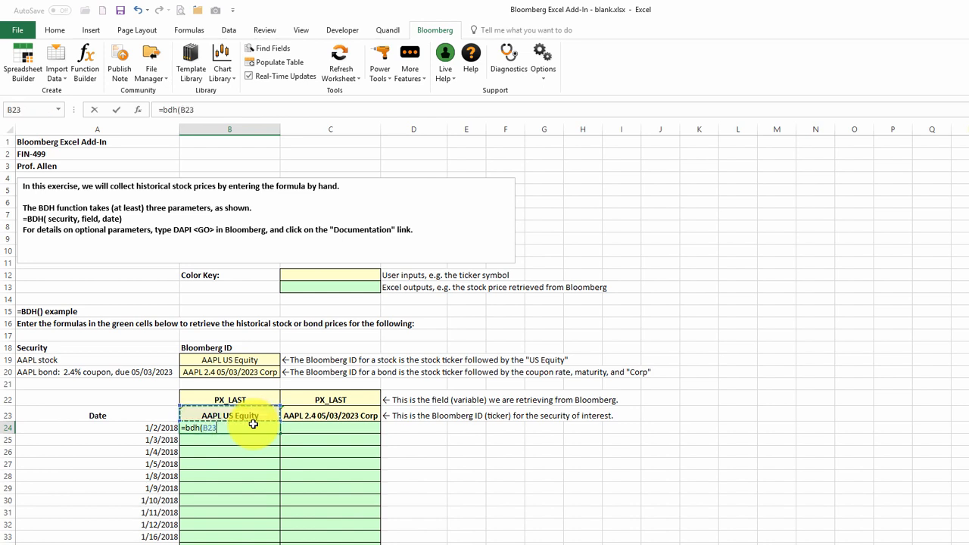
{"action": "key", "text": "f4"}
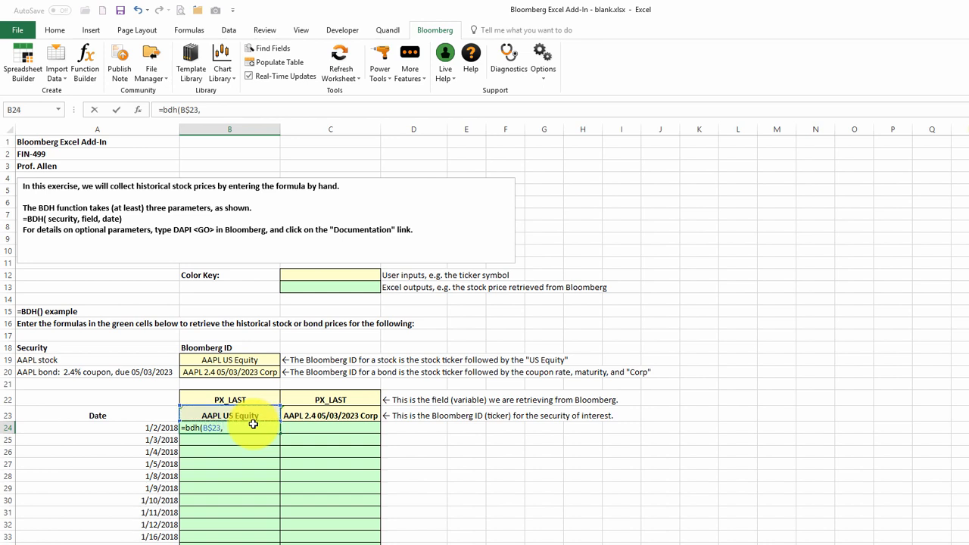
{"action": "left_click", "coordinate": [230, 400]}
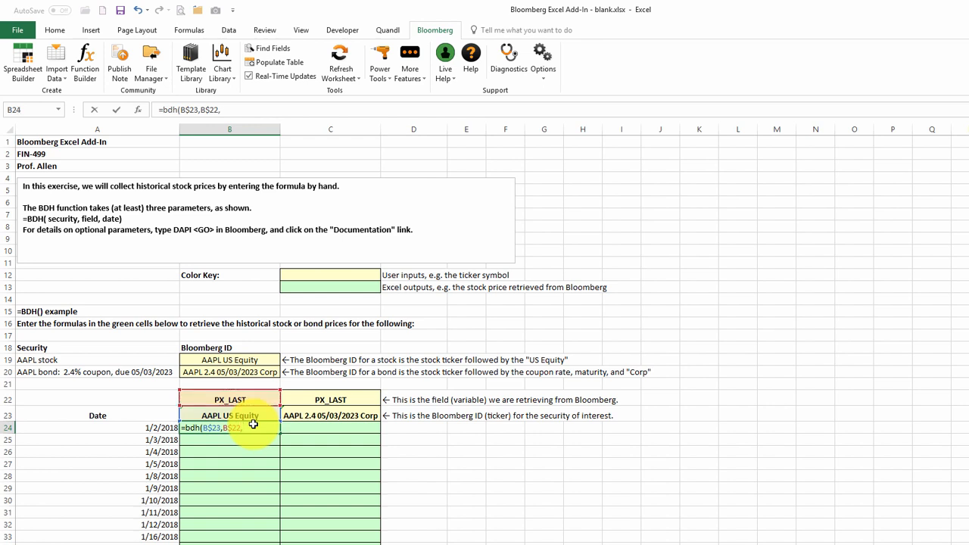
{"action": "left_click", "coordinate": [97, 427]}
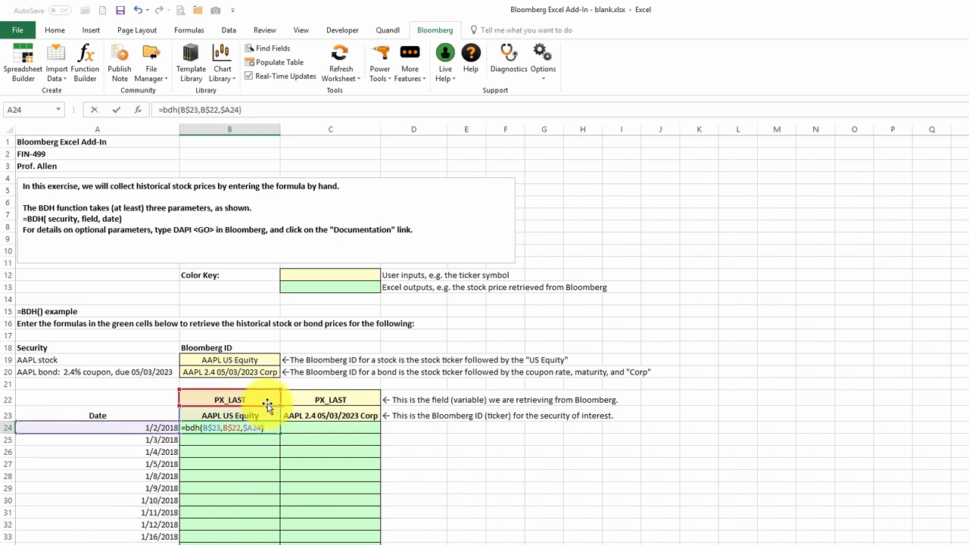
{"action": "key", "text": "Return"}
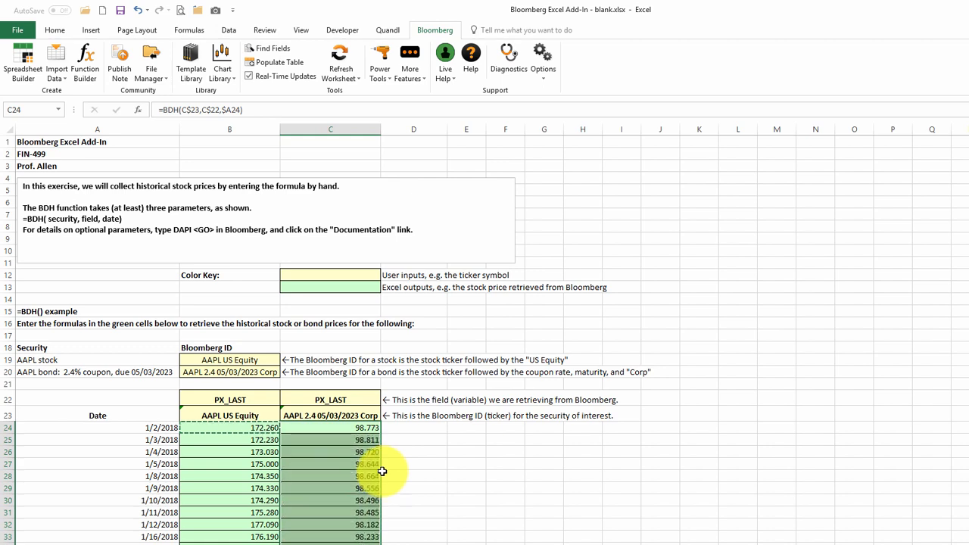
Step: Fill the BDH formula across B24:C24 and down all date rows for stock and bond prices
{"action": "left_click", "coordinate": [47, 312]}
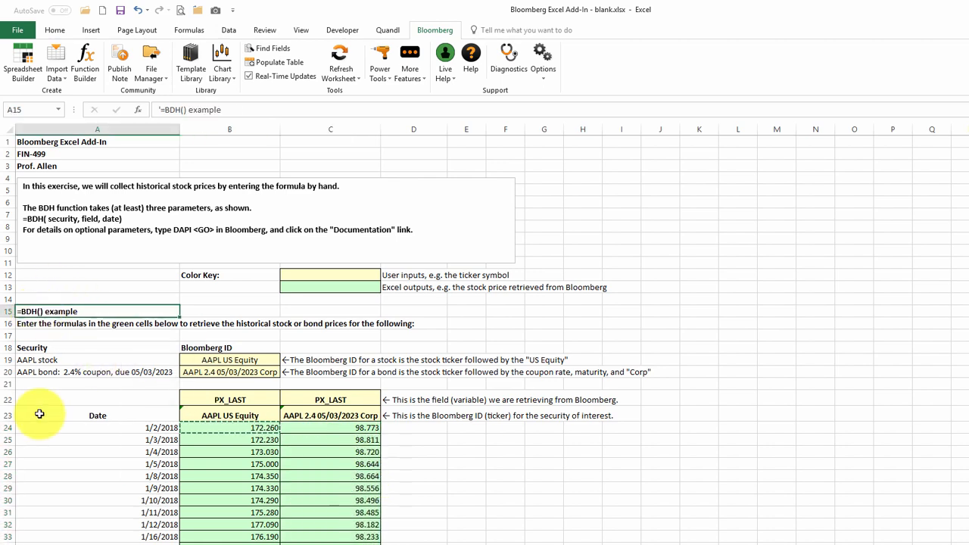